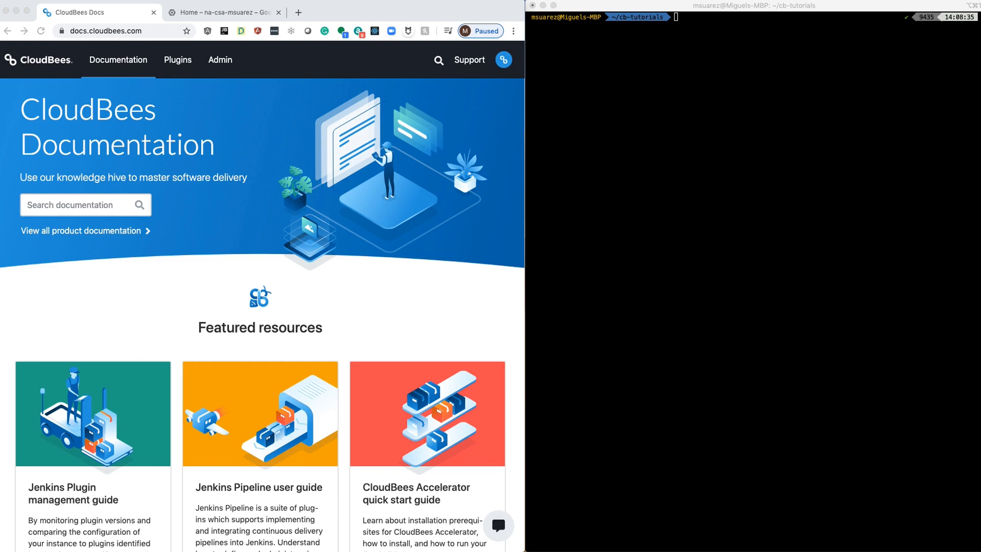
pyautogui.moveTo(466, 284)
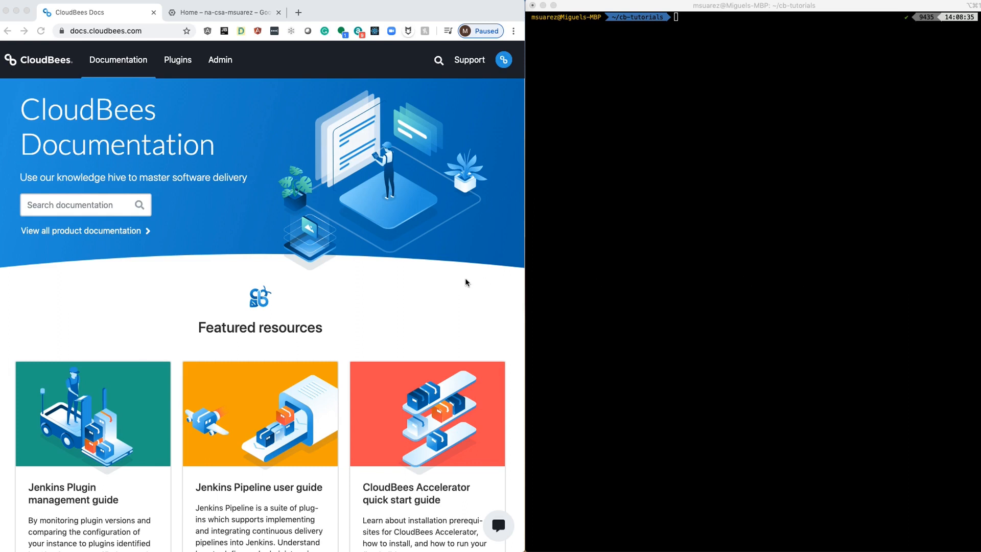
pyautogui.moveTo(321, 276)
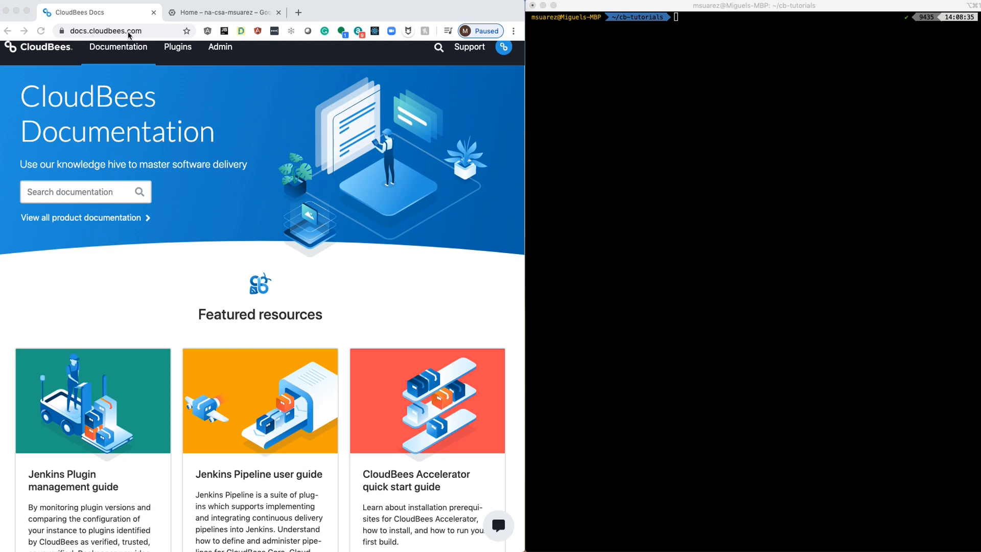
# Step: Scroll the docs.cloudbees.com home page down to the CloudBees product documentation cards
pyautogui.scroll(-3)
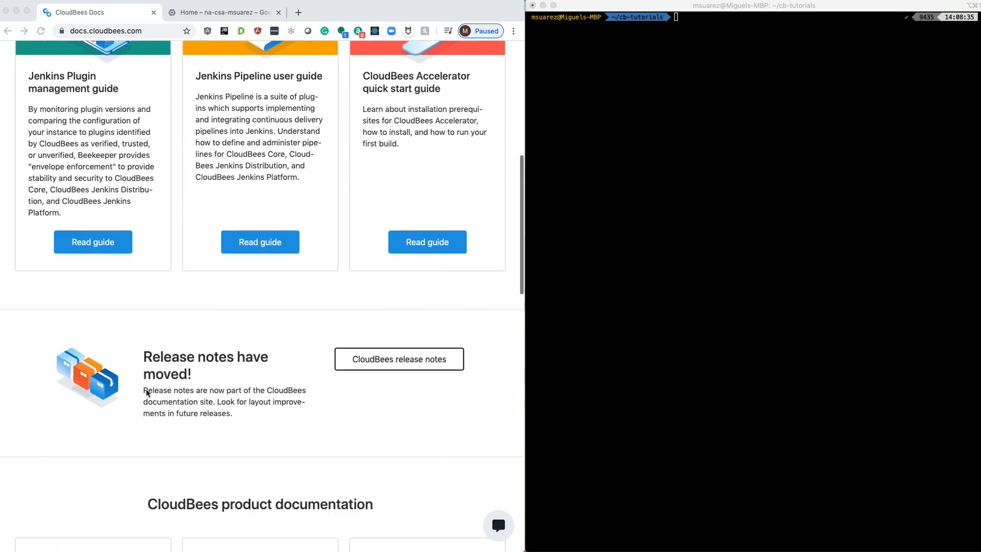
pyautogui.scroll(-3)
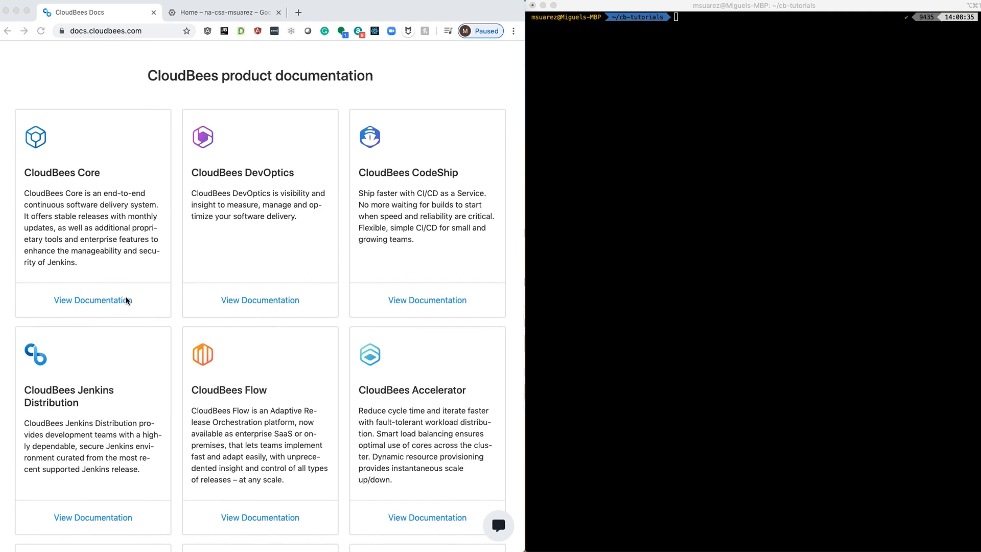
# Step: Go from CloudBees Core's View Documentation through Modern cloud installation to the GKE installation guide
pyautogui.click(92, 300)
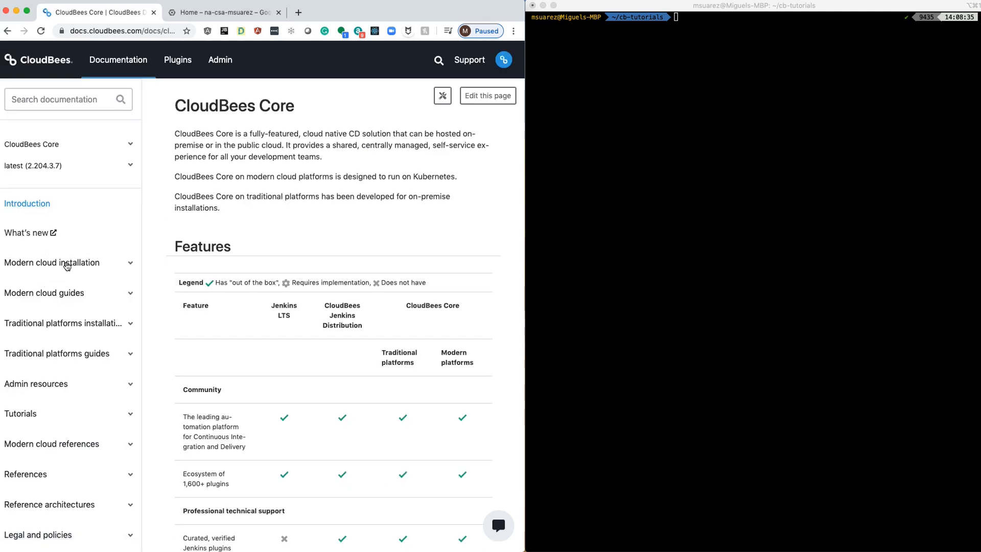
pyautogui.moveTo(124, 266)
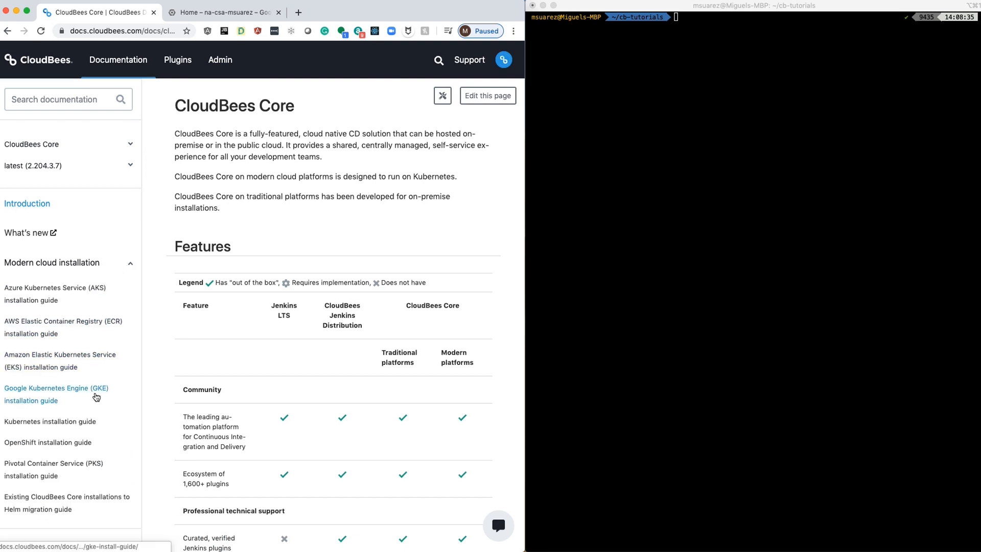
pyautogui.scroll(-3)
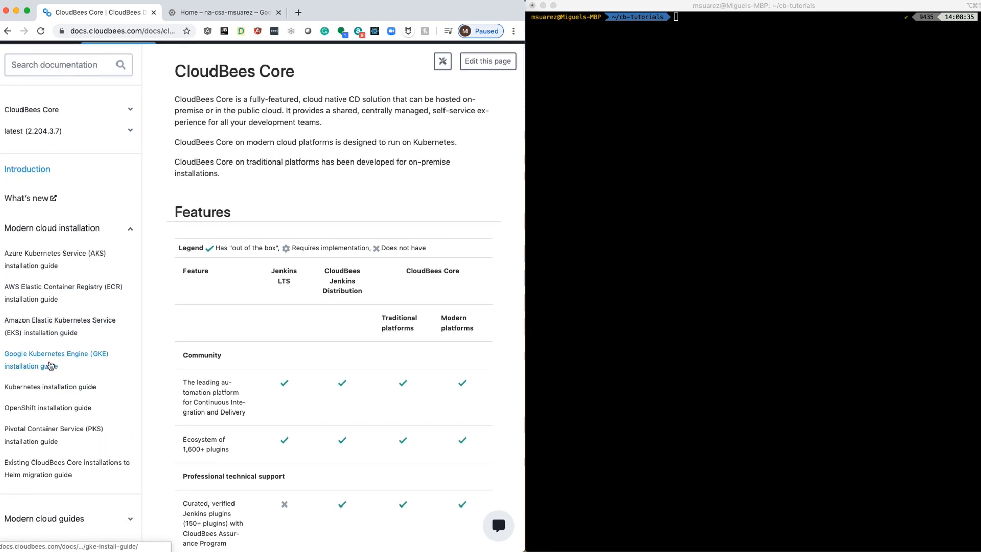
pyautogui.click(55, 359)
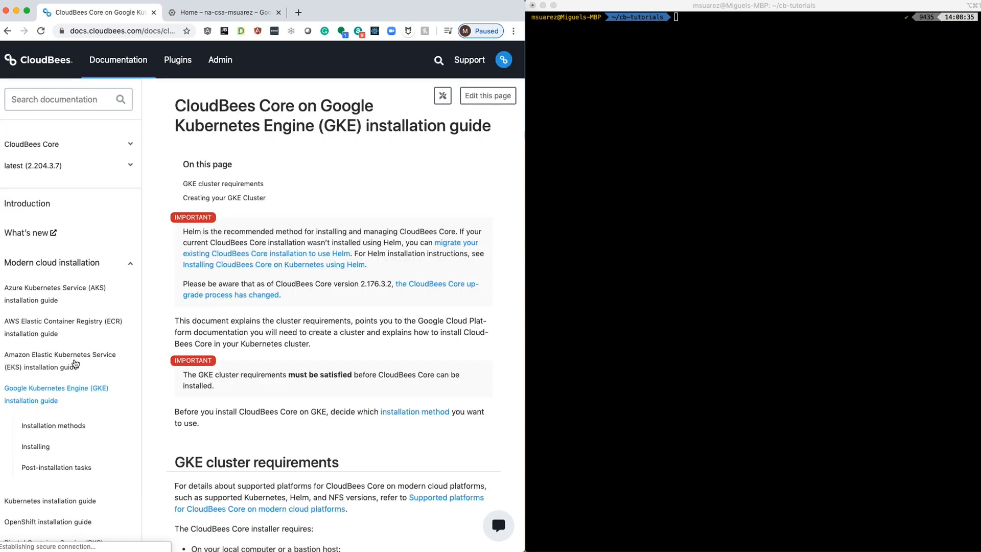
pyautogui.scroll(-3)
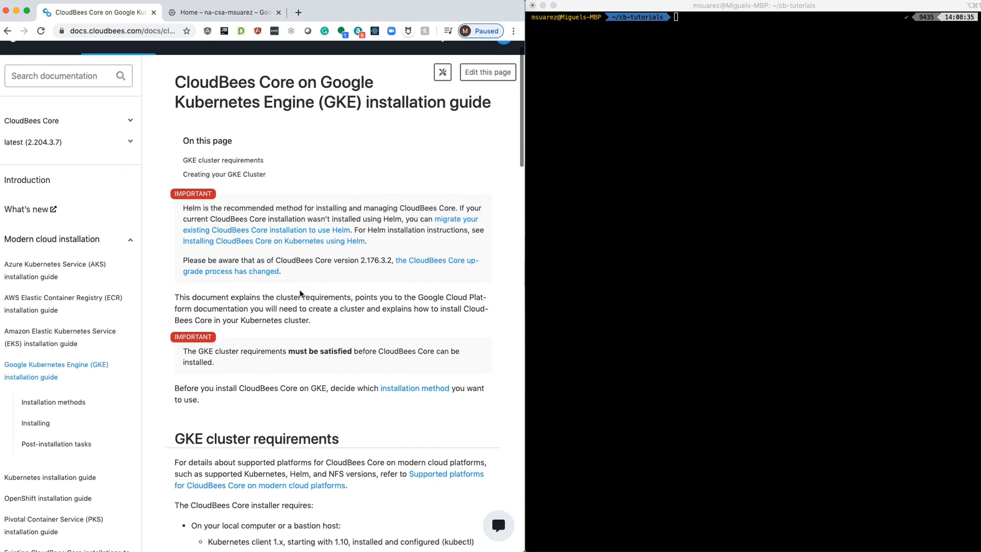
pyautogui.moveTo(224, 235)
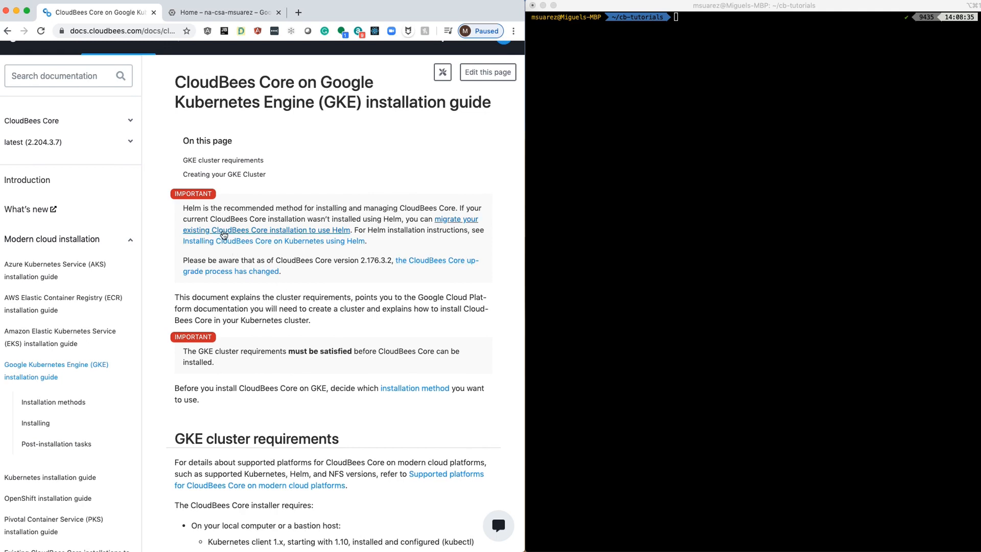
pyautogui.moveTo(280, 219)
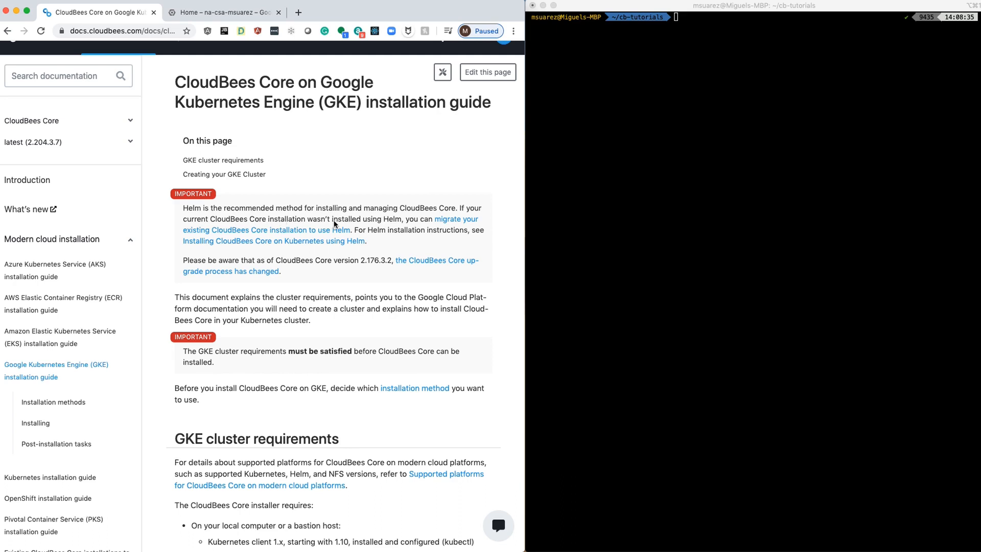
pyautogui.moveTo(273, 242)
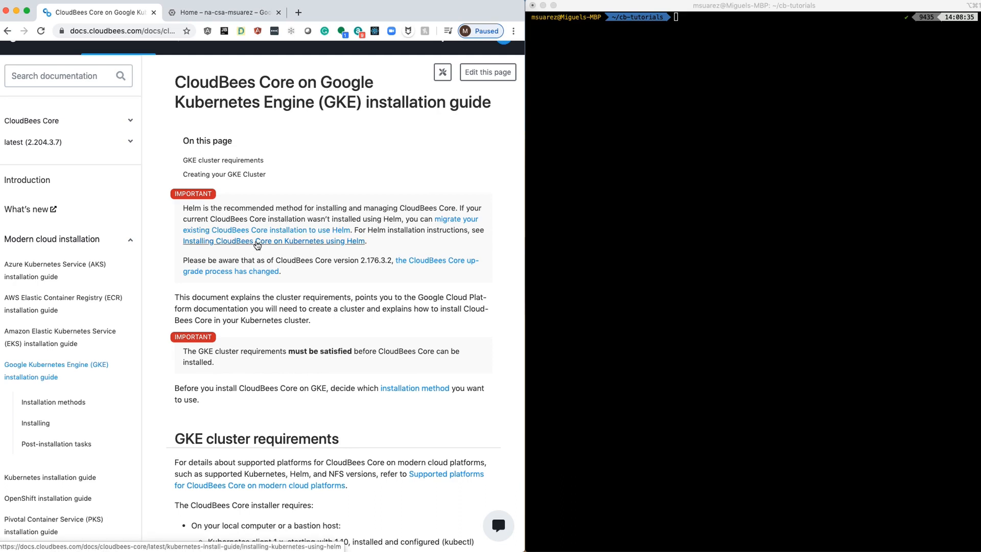
# Step: Follow the 'Installing CloudBees Core on Kubernetes using Helm' link and scroll to Kubernetes cluster requirements
pyautogui.click(274, 242)
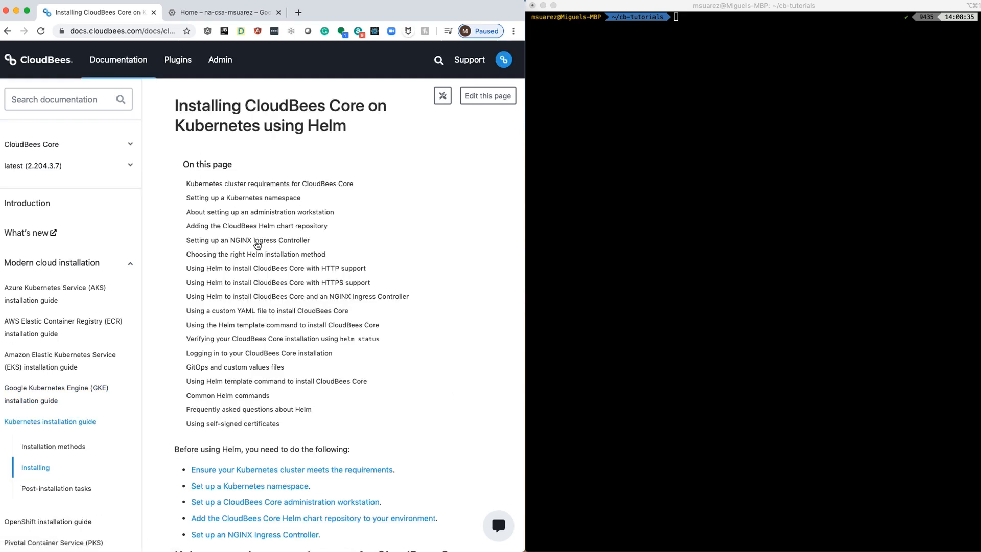
pyautogui.scroll(-3)
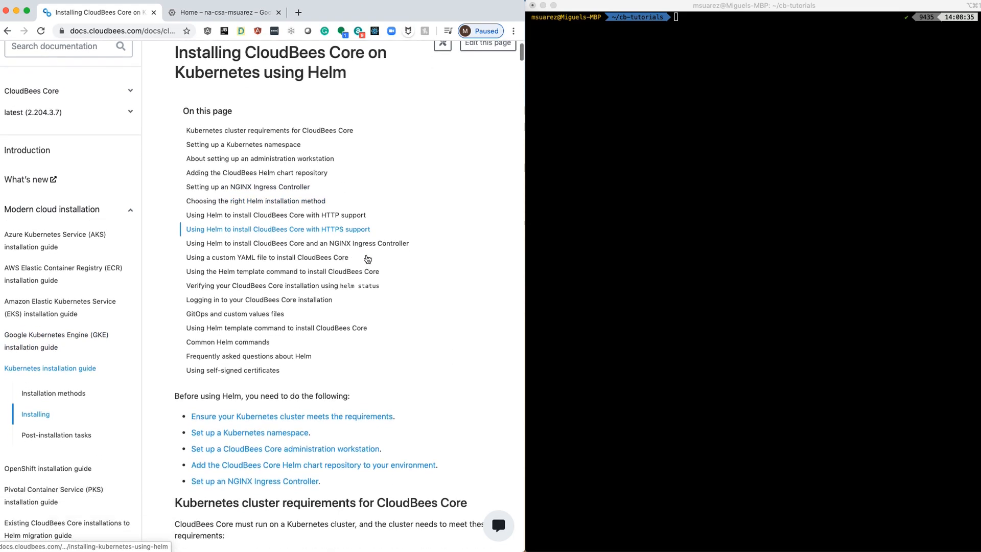
pyautogui.scroll(-3)
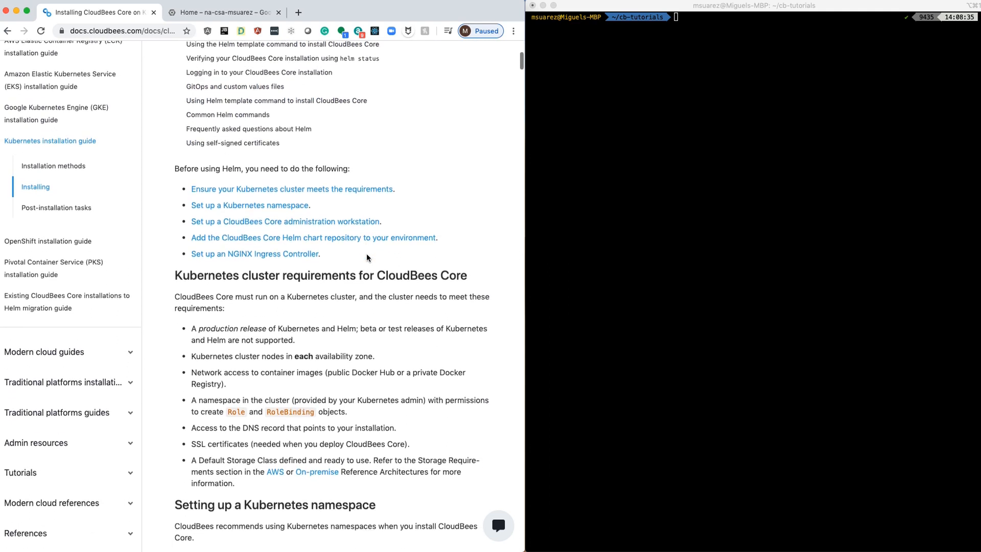
pyautogui.scroll(-3)
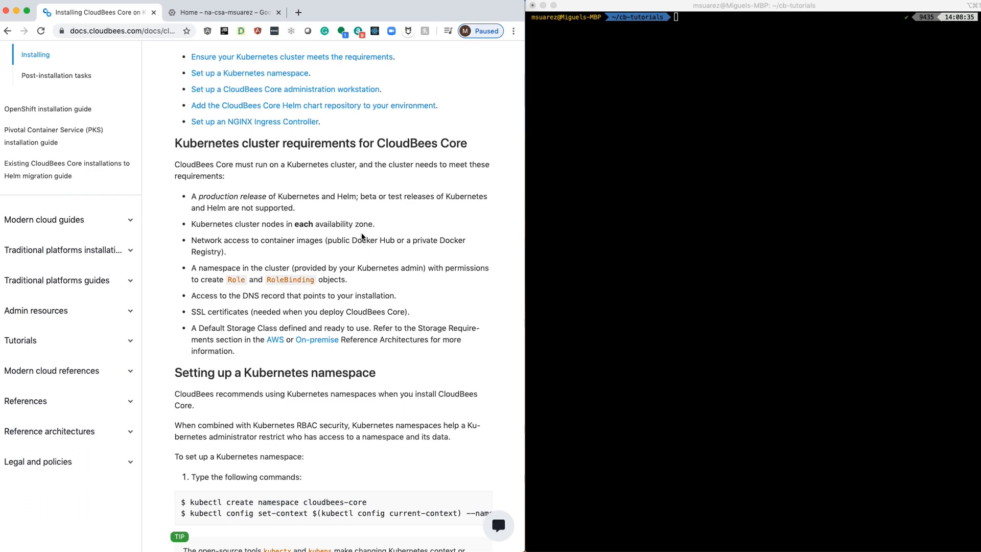
pyautogui.moveTo(228, 234)
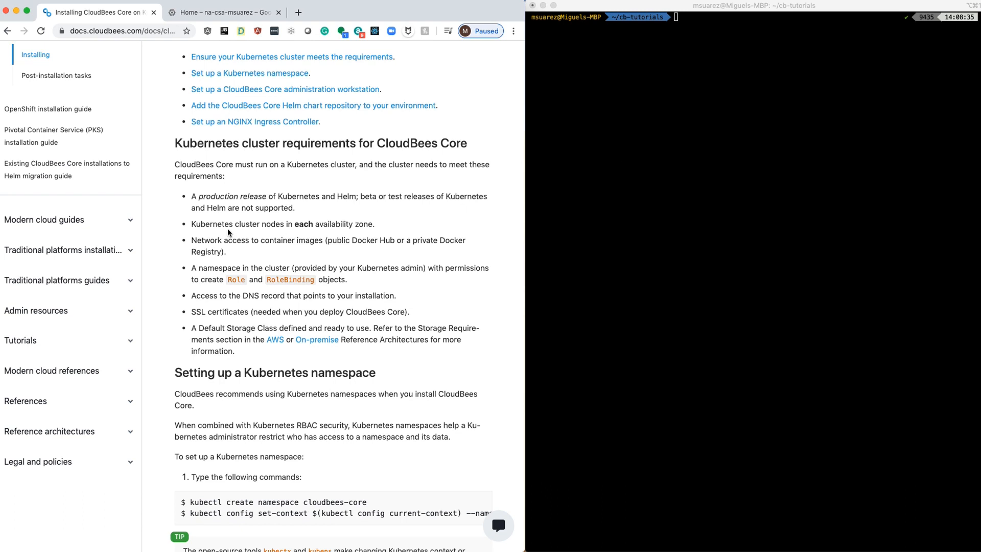
pyautogui.moveTo(369, 233)
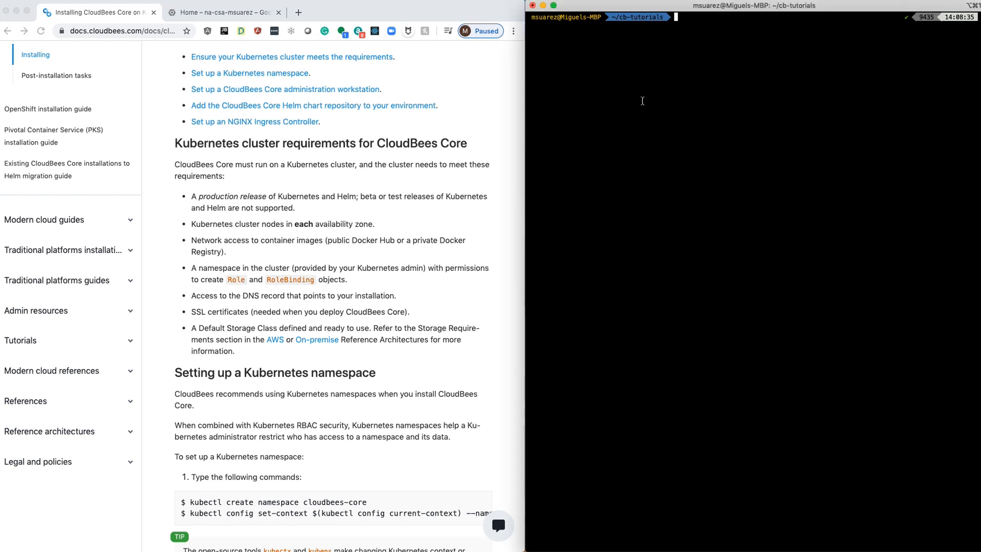
# Step: Run kubectl get nodes to list the six GKE nodes in Ready status
pyautogui.write('kubectl get')
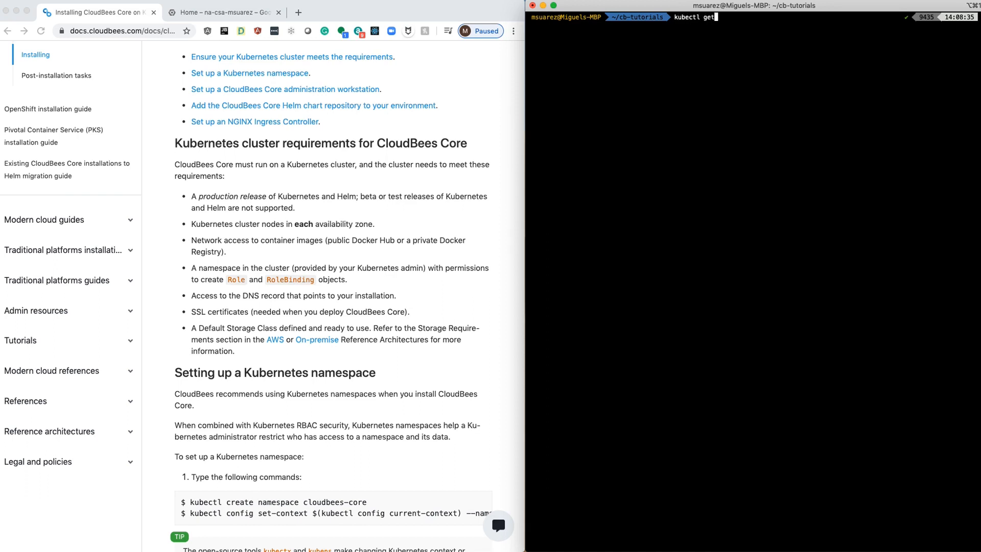
pyautogui.press('Return')
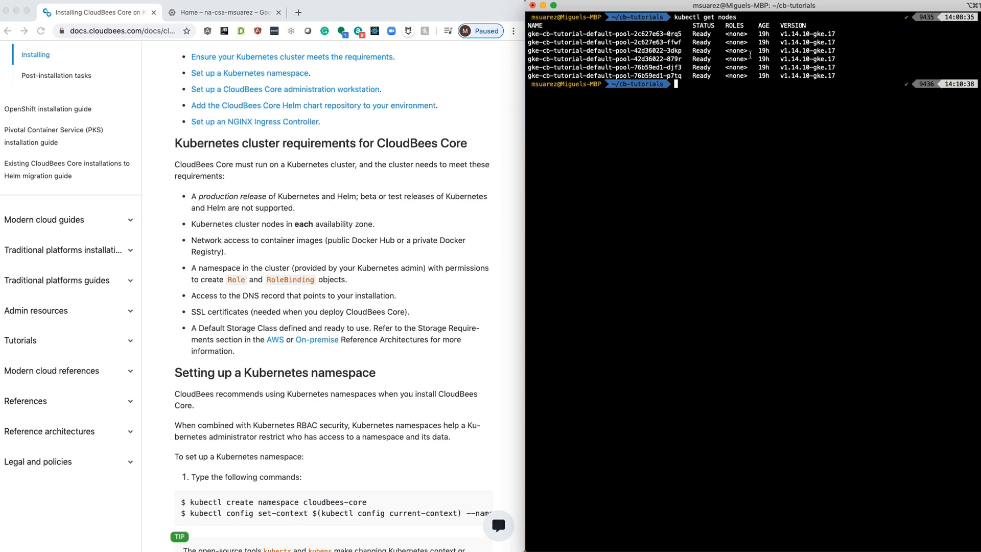
pyautogui.moveTo(776, 34)
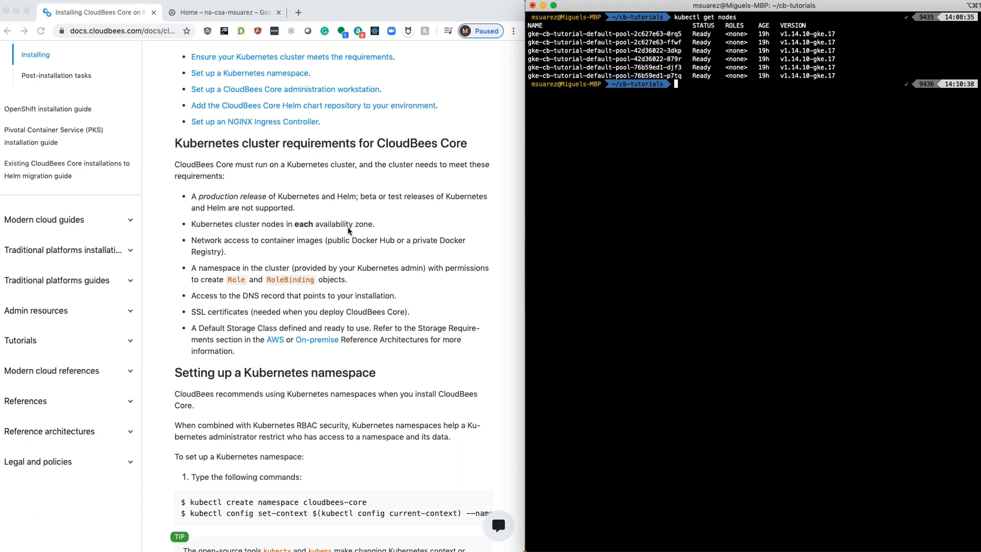
pyautogui.moveTo(238, 245)
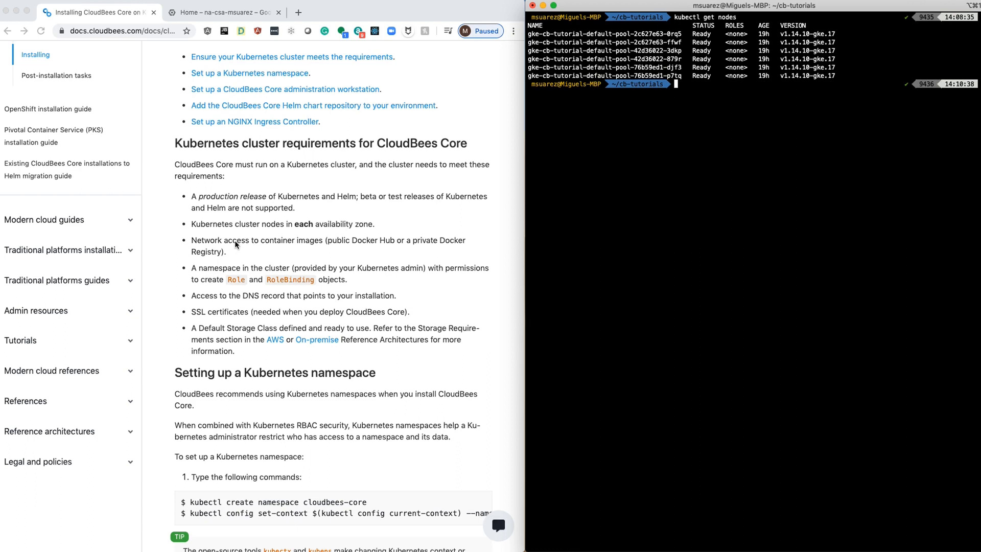
pyautogui.moveTo(248, 246)
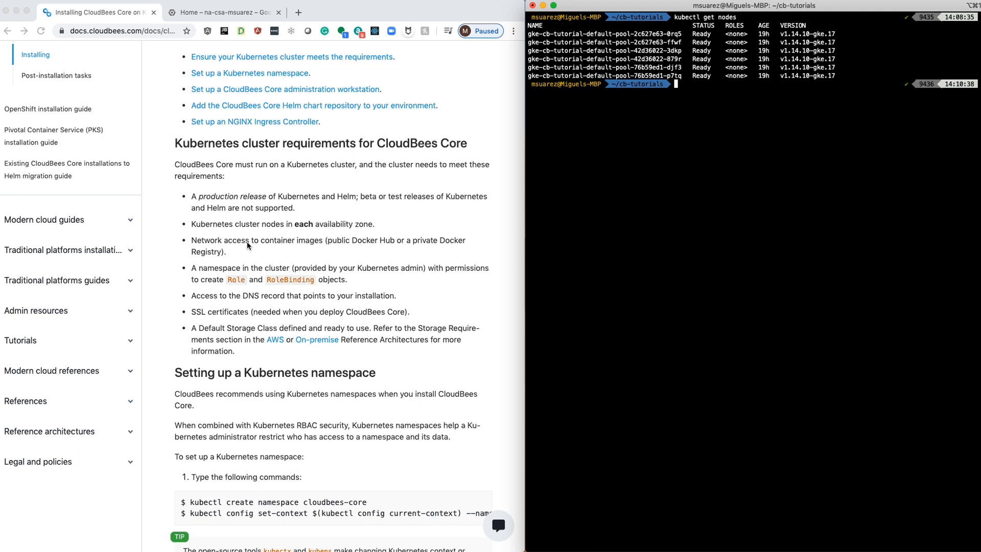
pyautogui.moveTo(325, 278)
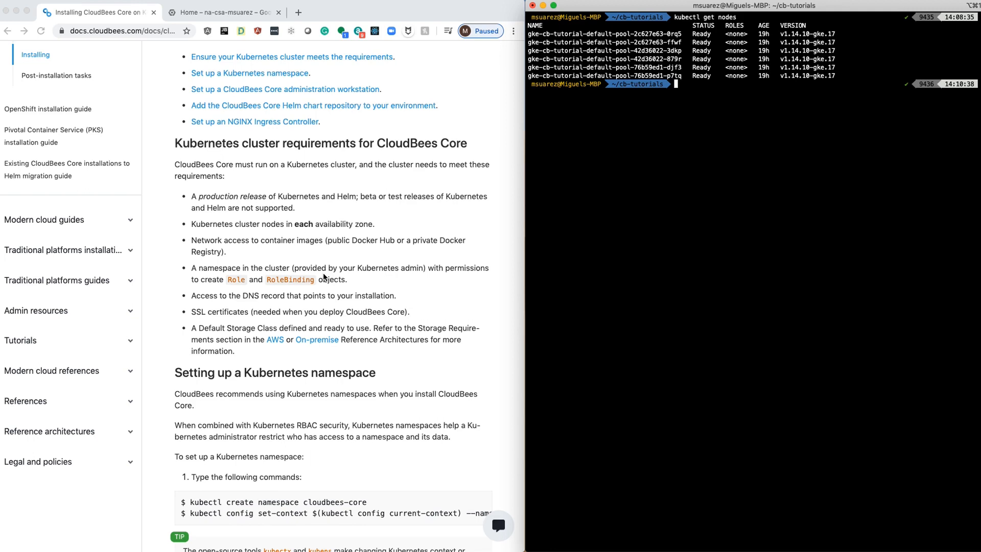
# Step: Run kubectl get ns, create the cloudbees-core namespace and set it as the context's default namespace
pyautogui.scroll(-3)
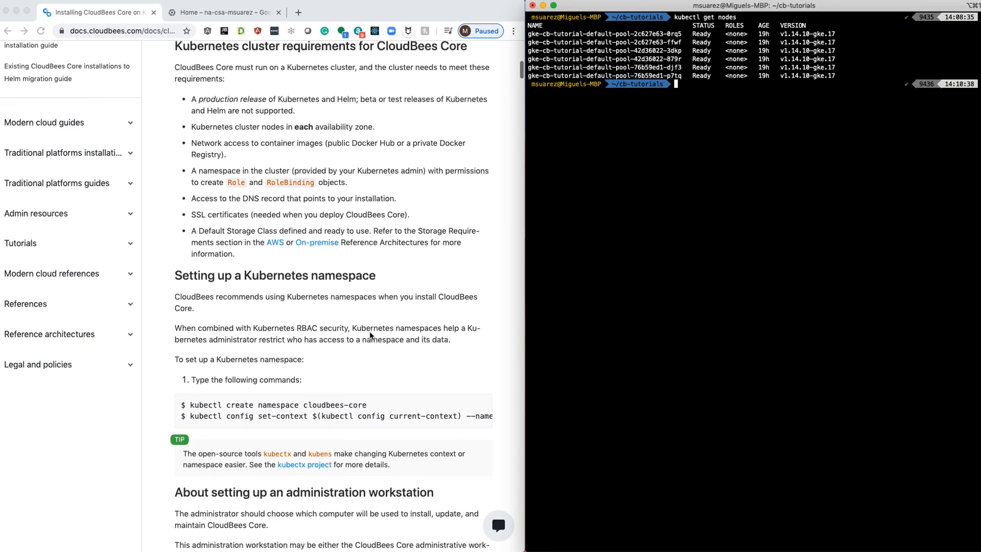
pyautogui.scroll(-3)
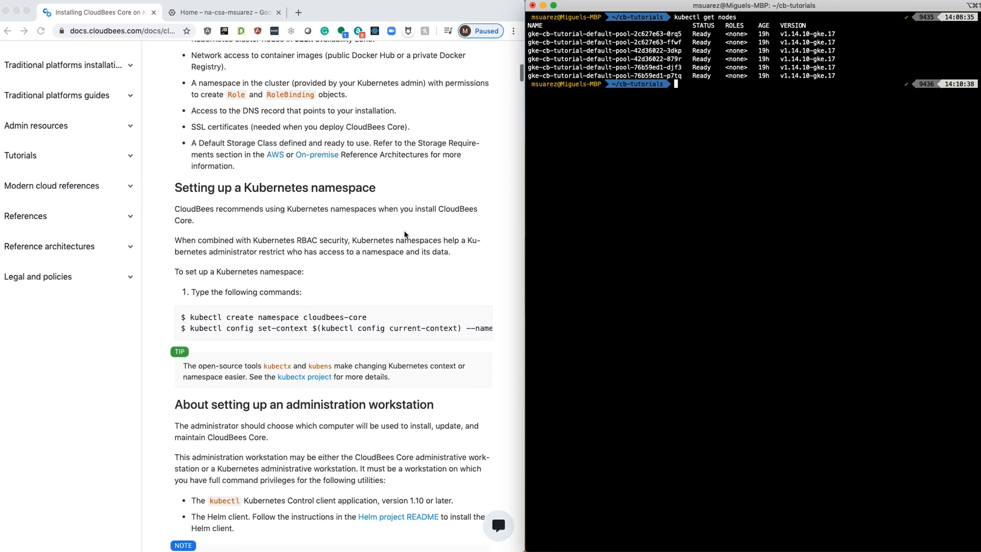
pyautogui.scroll(-3)
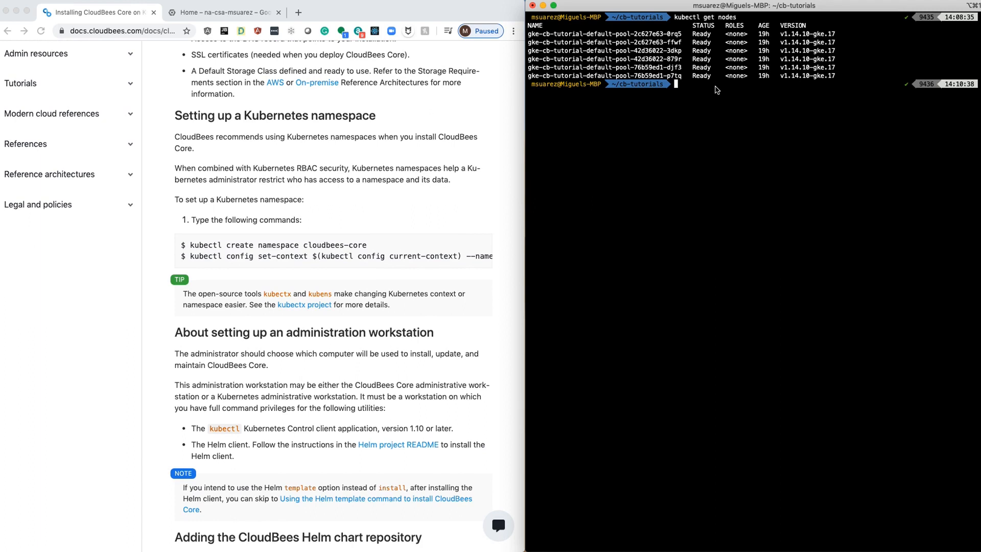
pyautogui.write('kubectl get ns')
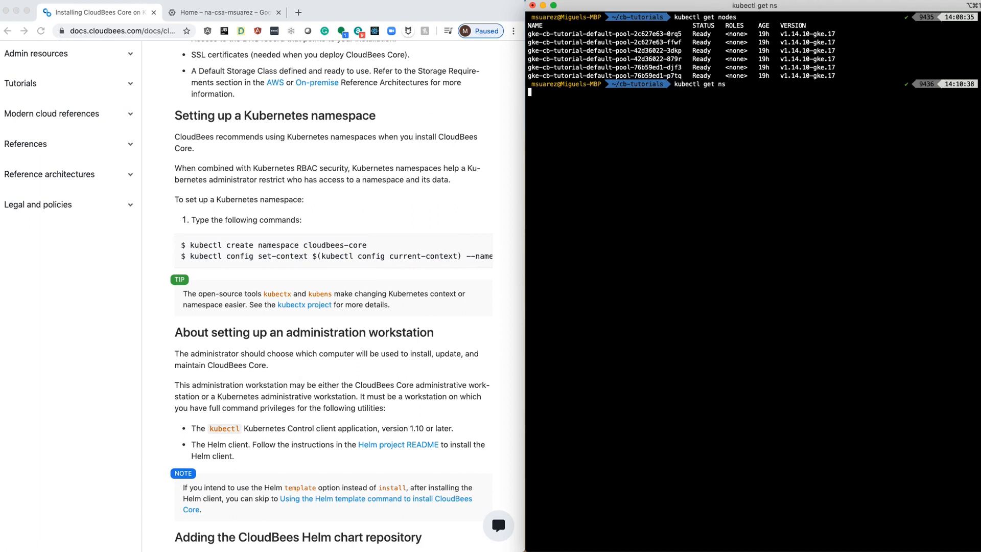
pyautogui.press('Return')
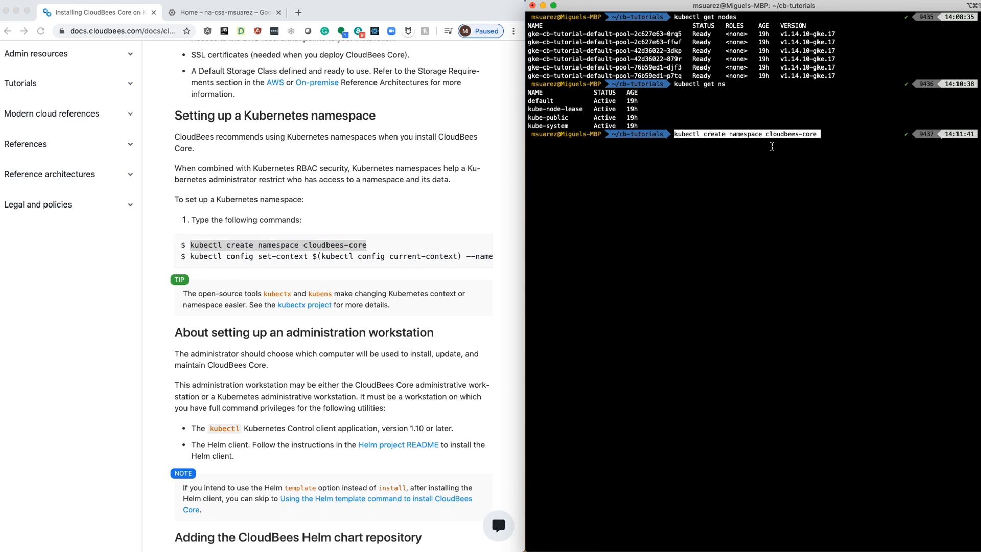
pyautogui.press('Return')
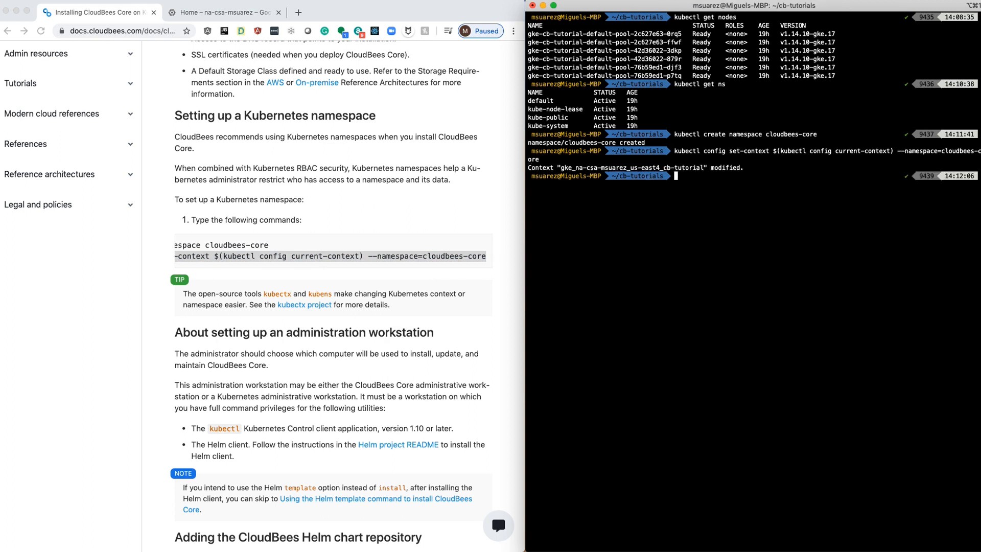
# Step: Scroll the docs down to the 'Adding the CloudBees Helm chart repository' heading and its commands
pyautogui.scroll(-3)
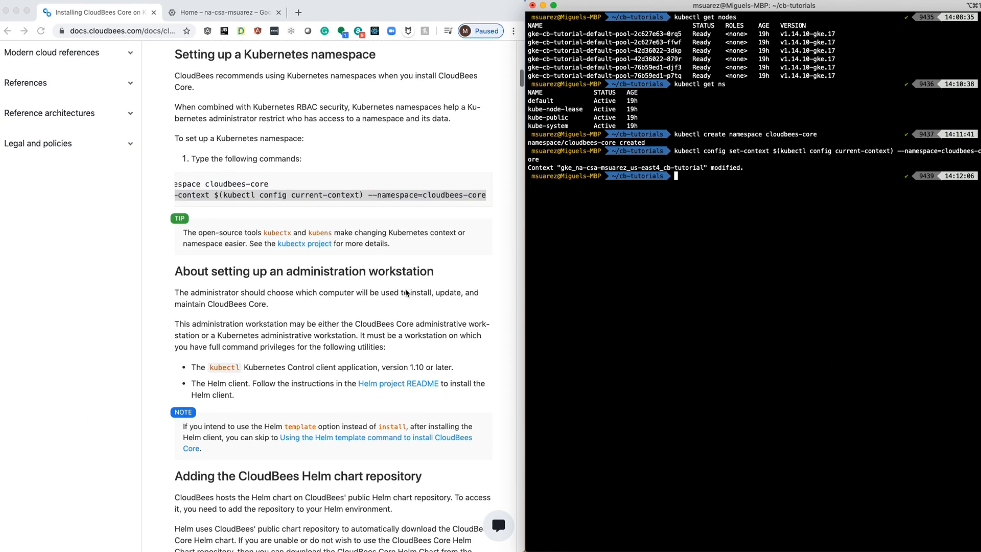
pyautogui.scroll(-3)
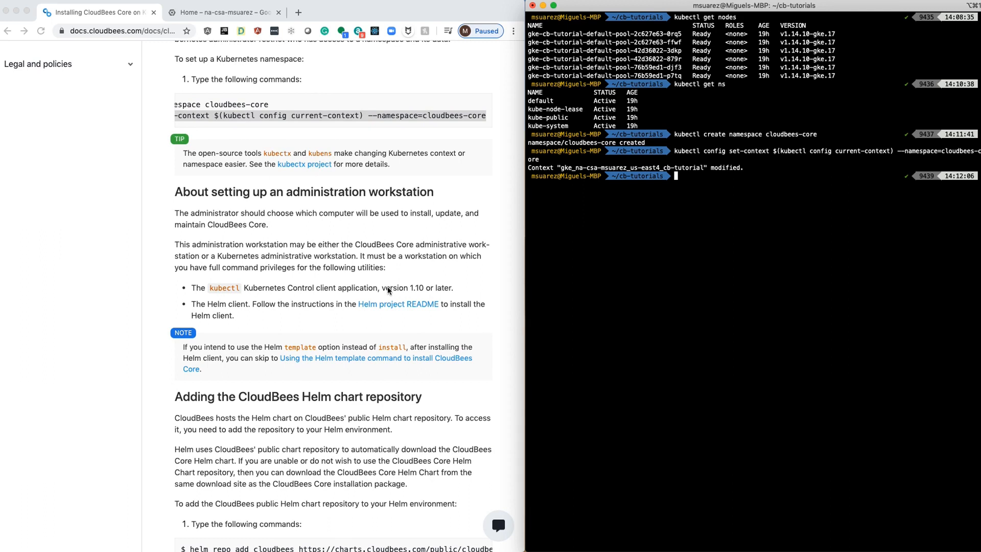
pyautogui.moveTo(651, 244)
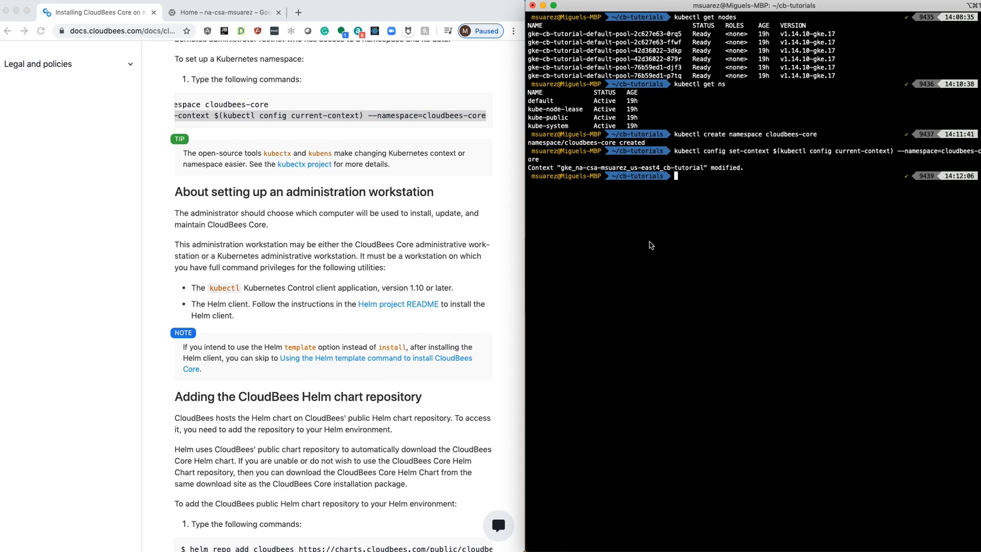
pyautogui.moveTo(696, 154)
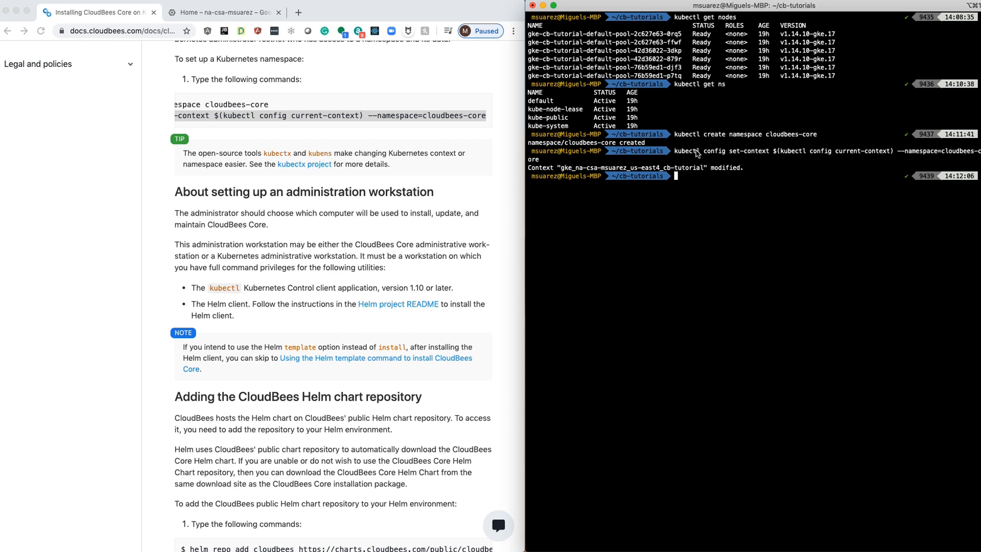
pyautogui.scroll(-3)
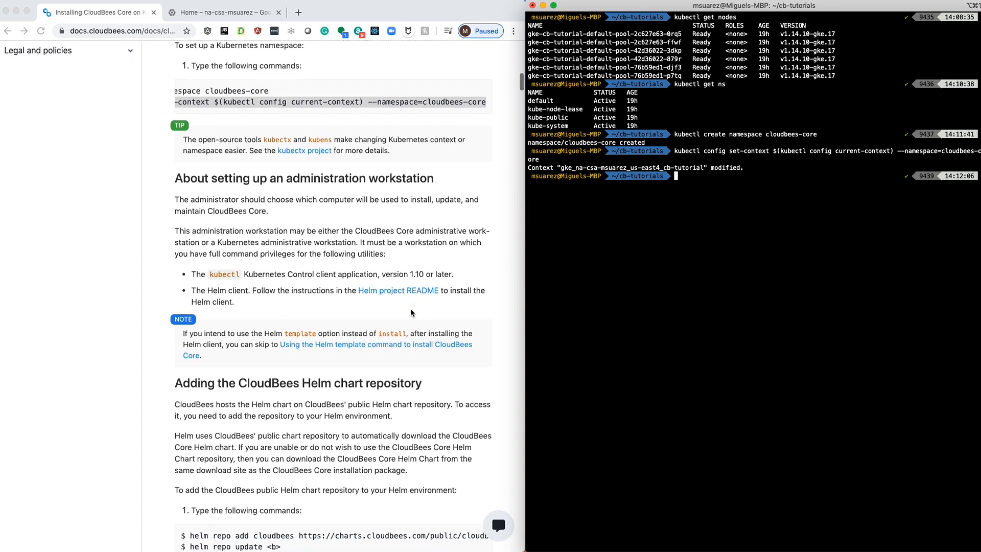
pyautogui.scroll(-3)
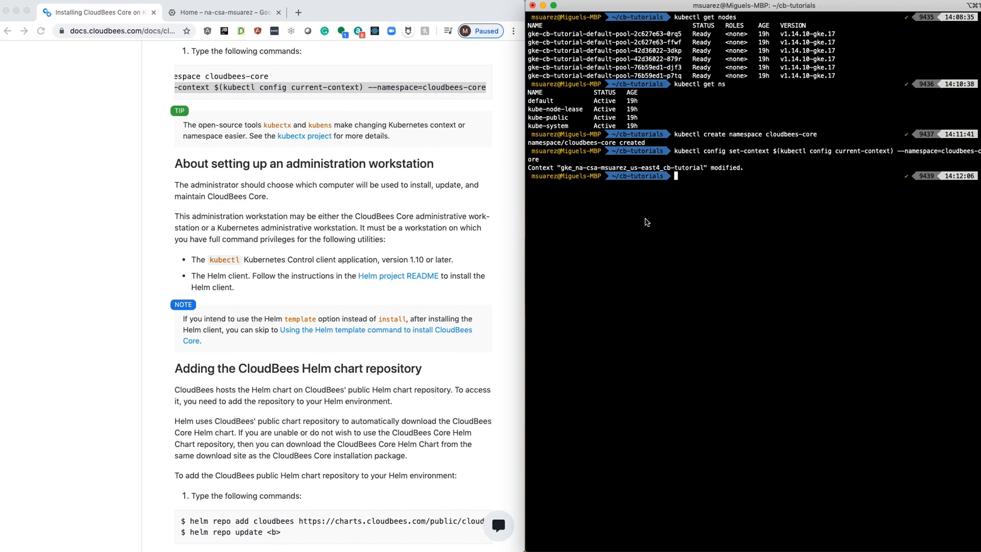
pyautogui.write('helm ver')
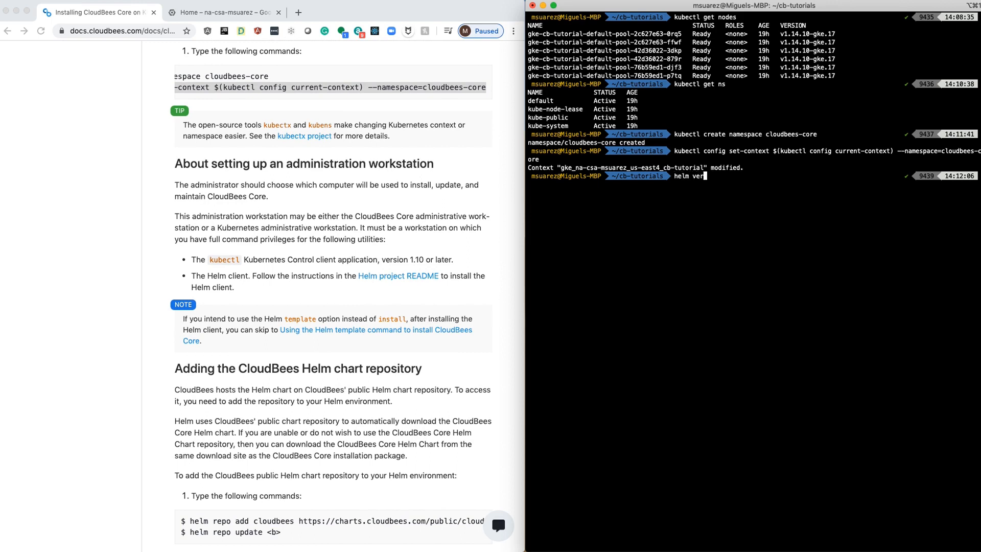
pyautogui.press('Return')
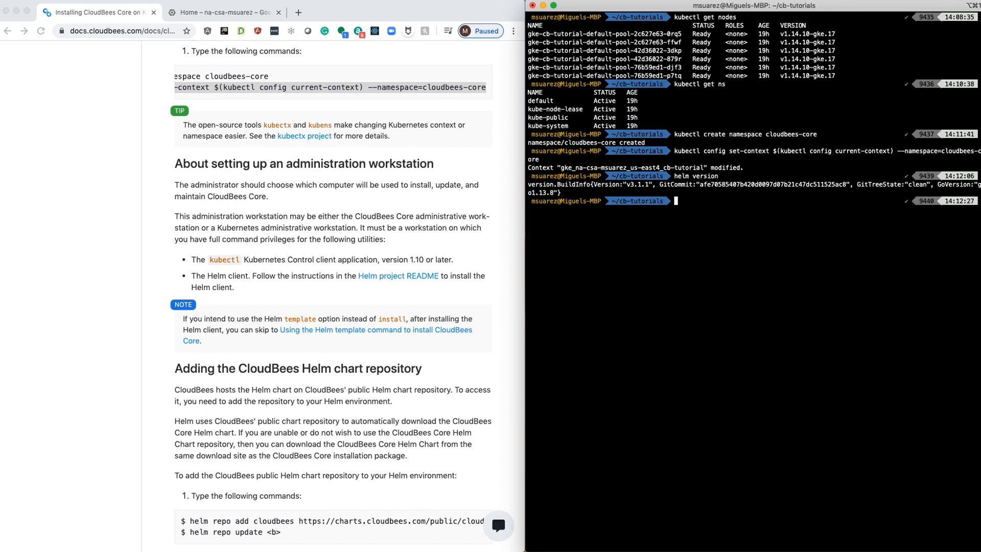
pyautogui.moveTo(626, 269)
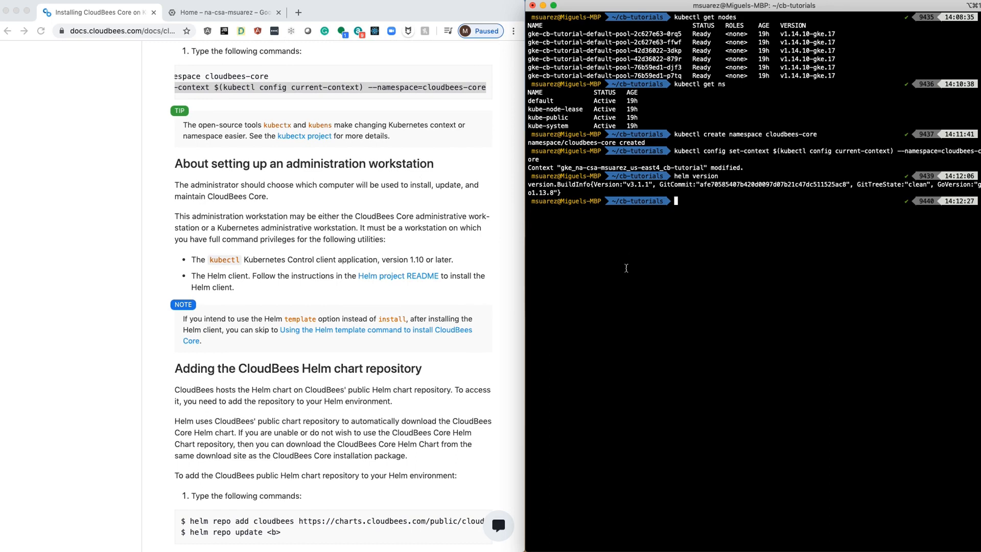
pyautogui.scroll(-3)
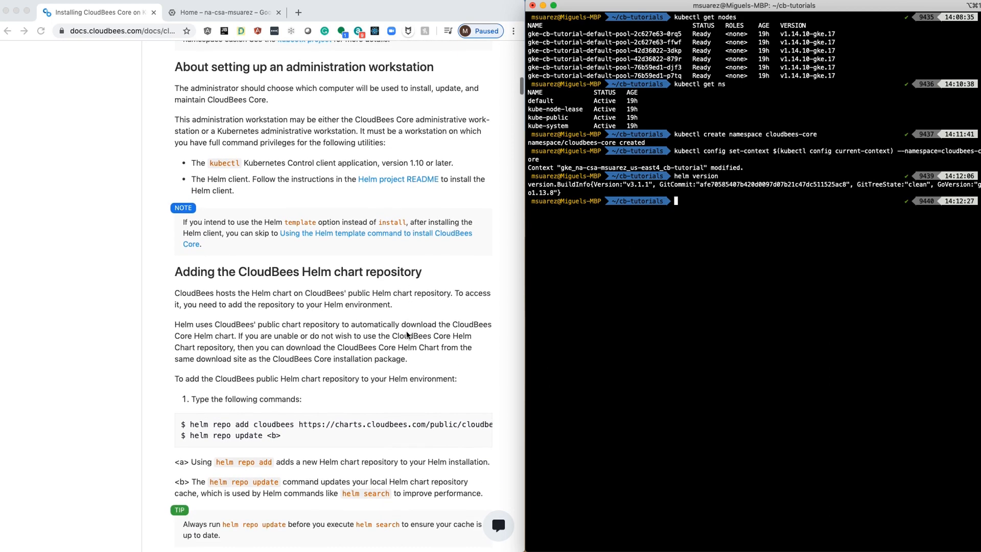
pyautogui.scroll(-3)
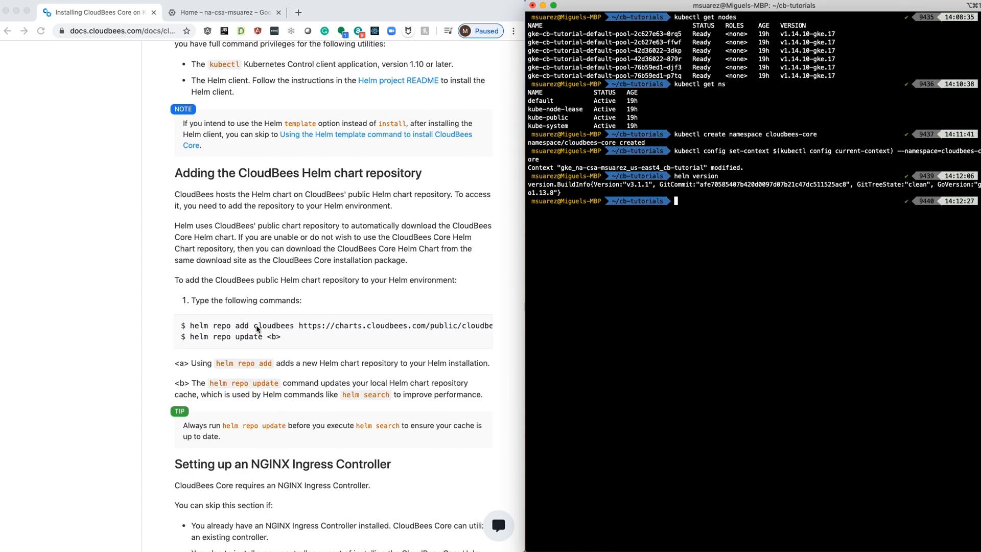
pyautogui.moveTo(286, 331)
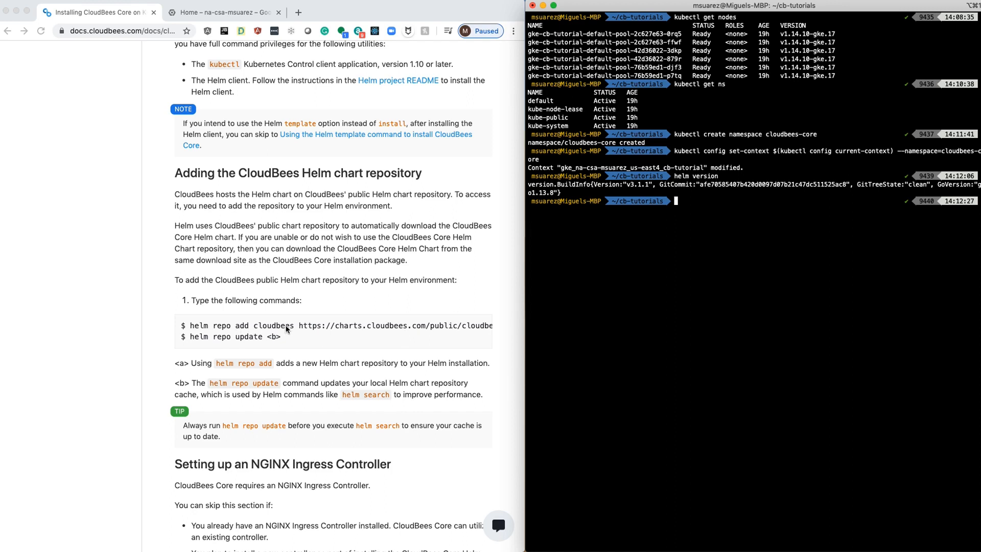
pyautogui.moveTo(174, 333)
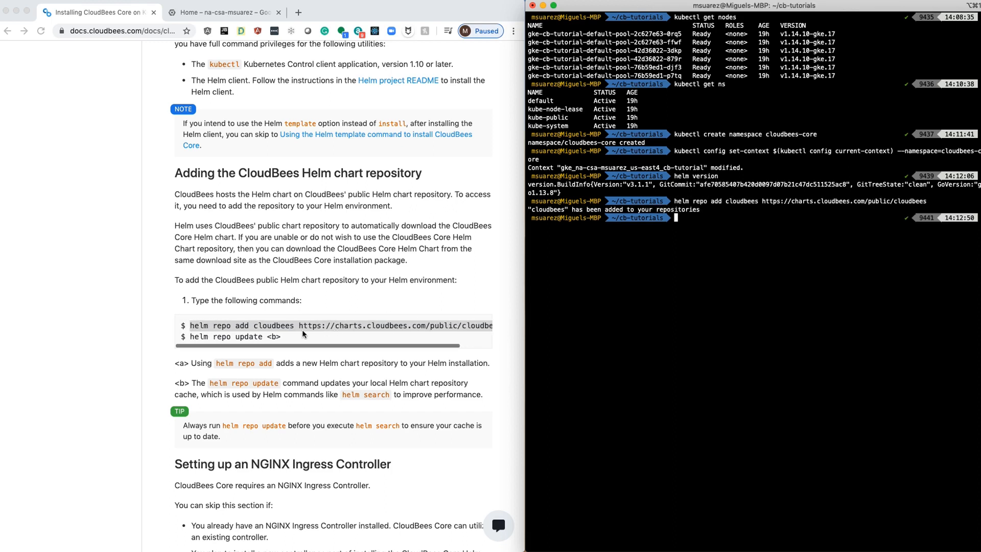
pyautogui.doubleClick(247, 336)
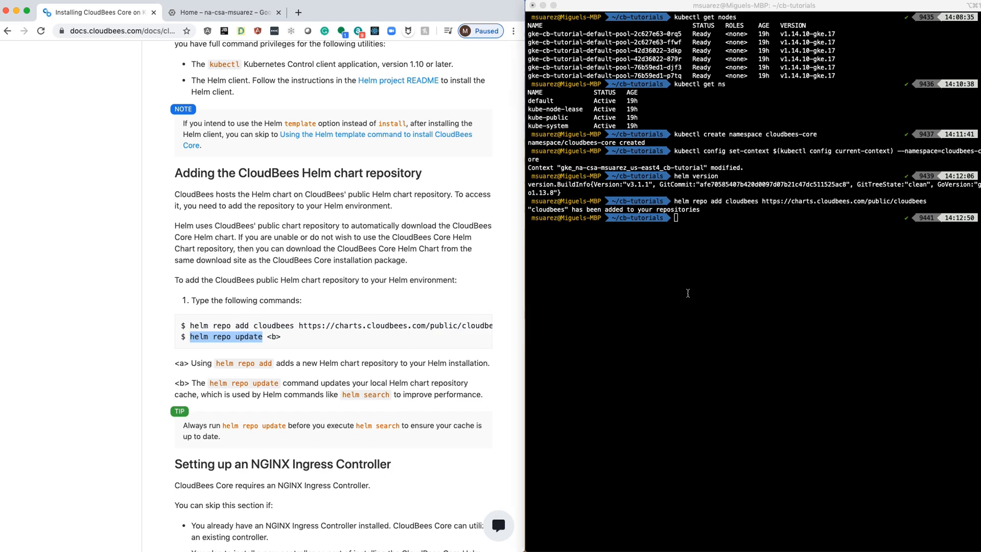
# Step: Run helm repo update until it reports complete, scrolling the docs to the NGINX Ingress Controller section
pyautogui.press('Return')
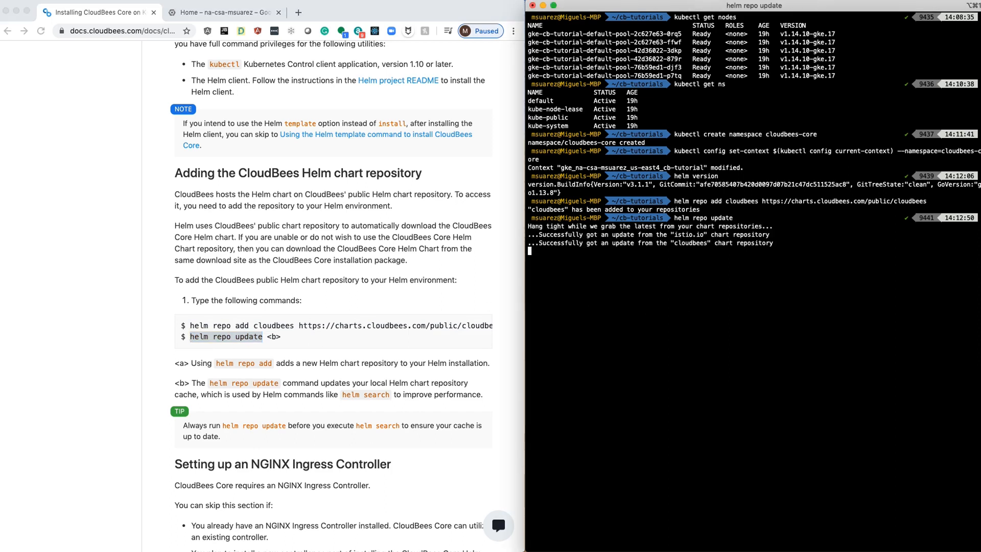
pyautogui.scroll(-3)
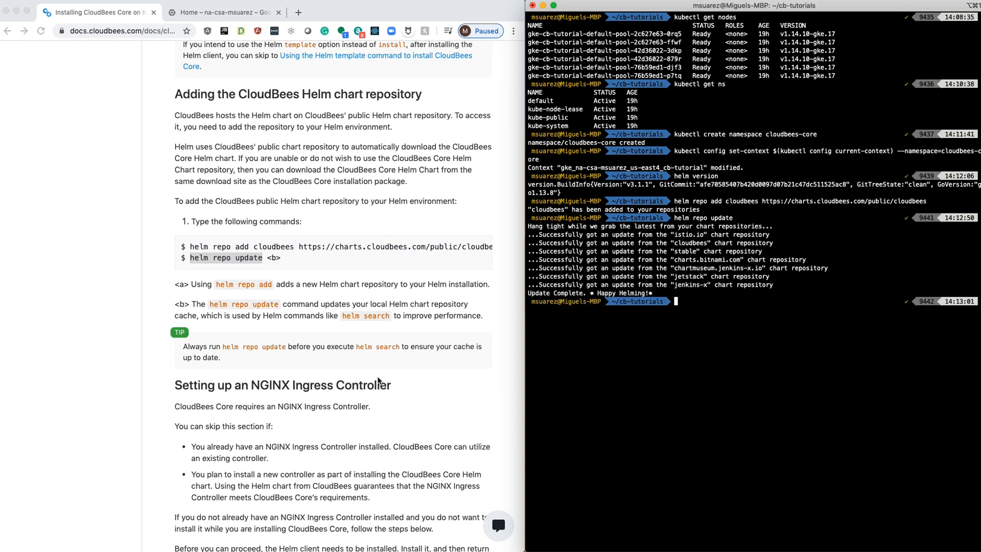
pyautogui.scroll(-3)
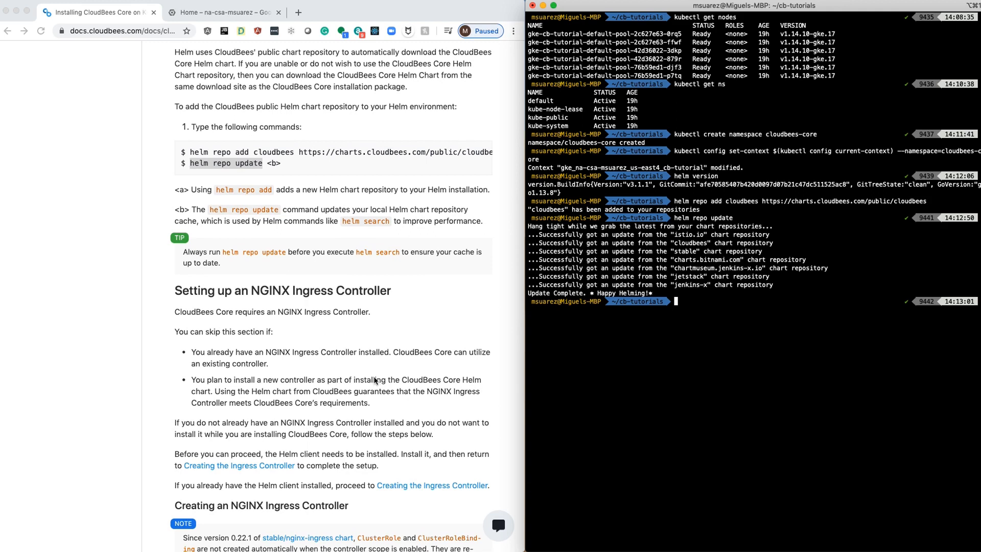
pyautogui.scroll(-3)
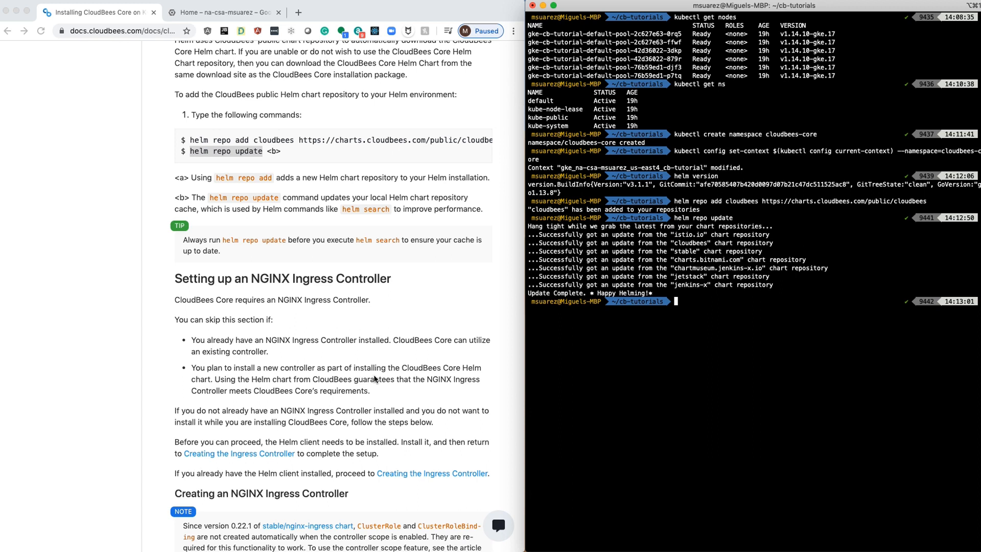
pyautogui.moveTo(696, 356)
pyautogui.write('helm search repo cloudbees-core --versions')
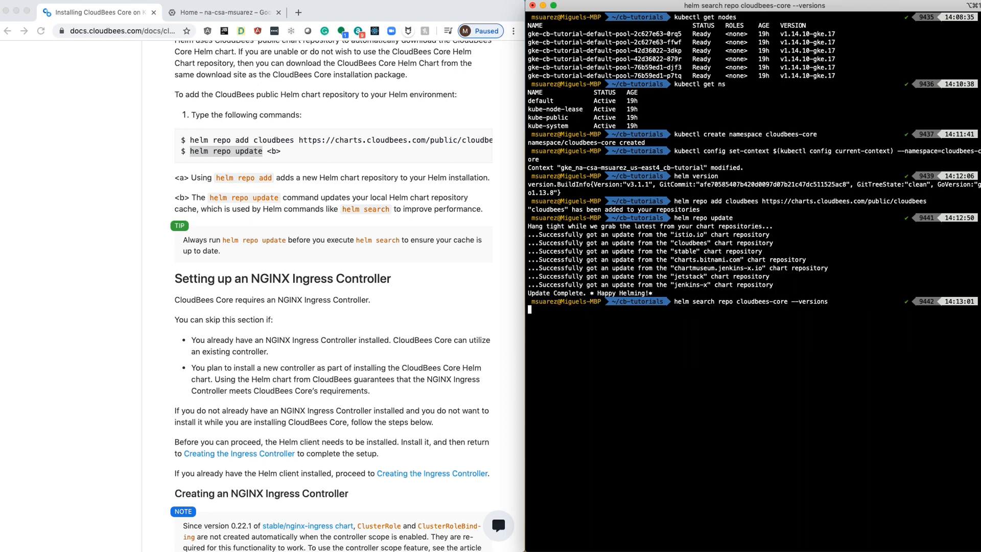
pyautogui.press('Return')
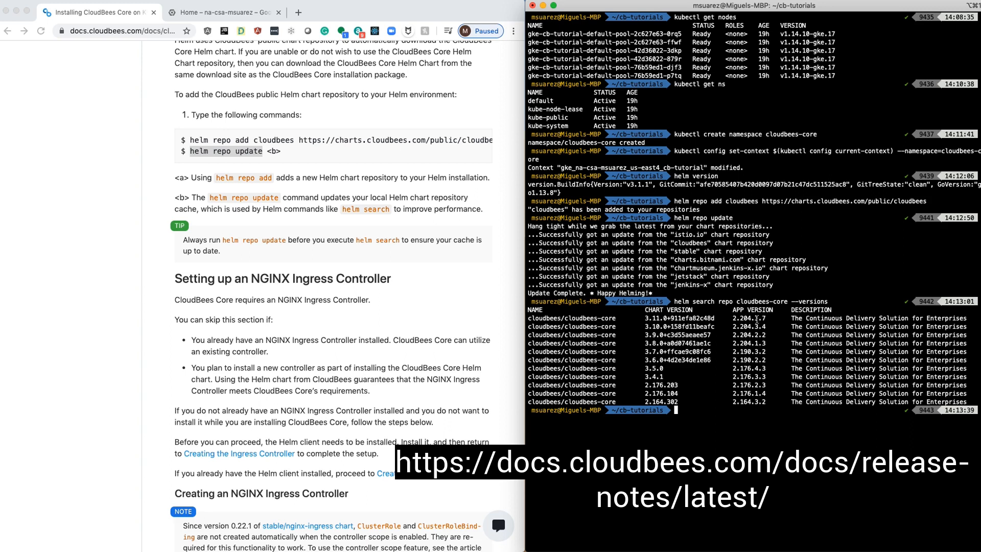
pyautogui.moveTo(701, 369)
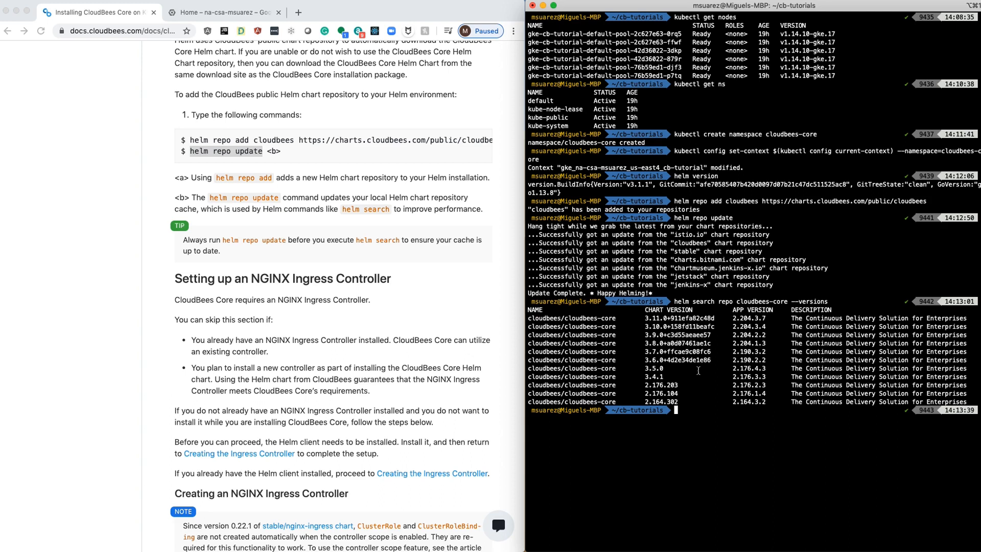
pyautogui.moveTo(495, 307)
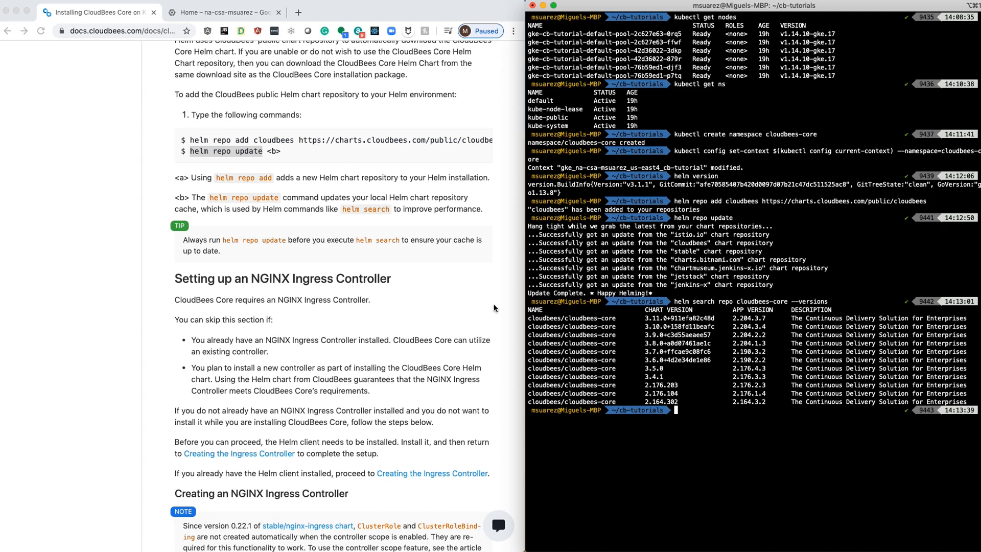
# Step: Scroll back to the top of the Helm installation page to its On this page links
pyautogui.scroll(3)
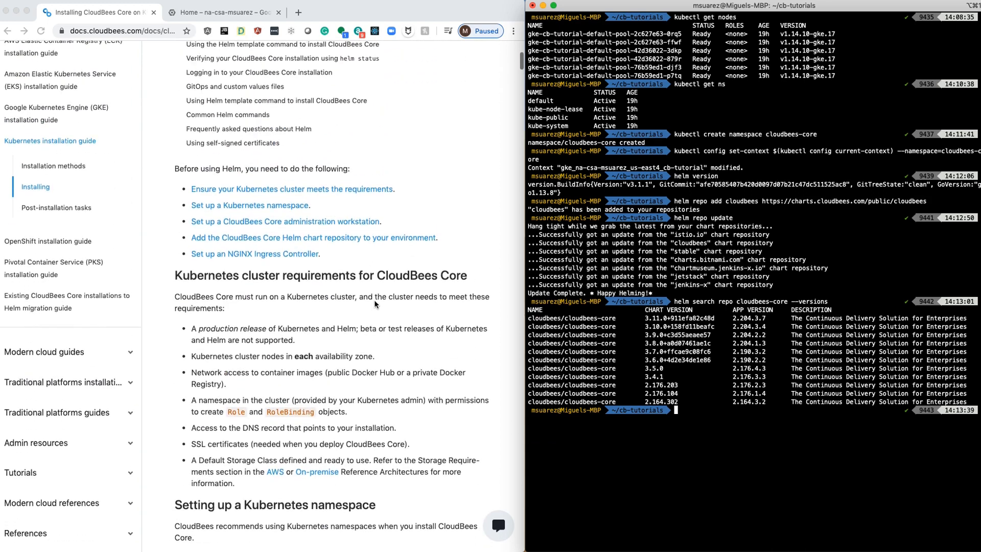
pyautogui.scroll(3)
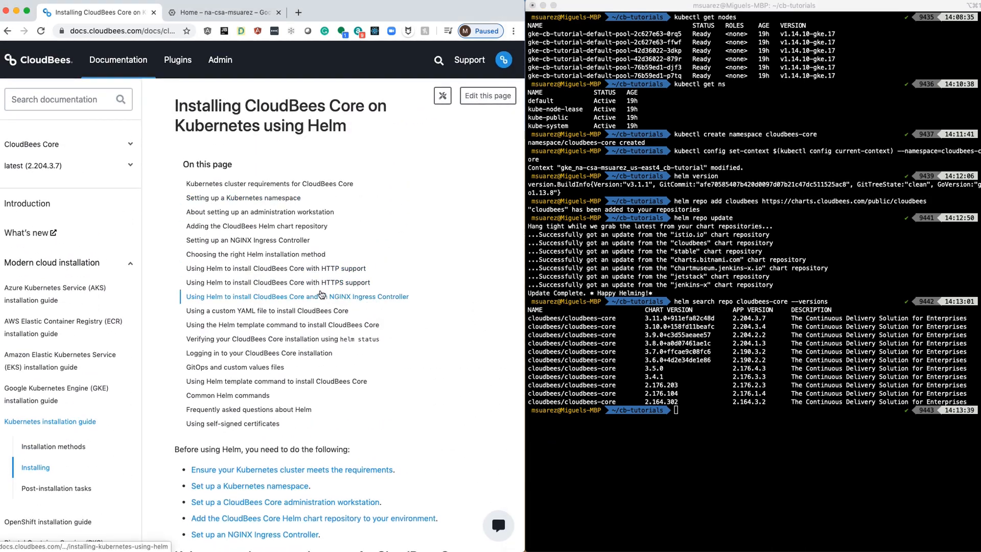
pyautogui.moveTo(263, 271)
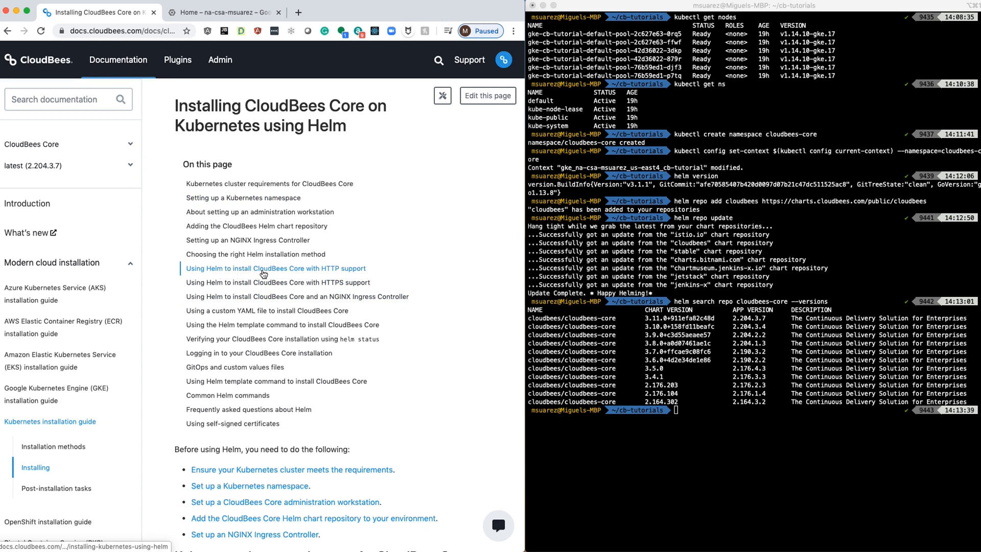
pyautogui.moveTo(292, 282)
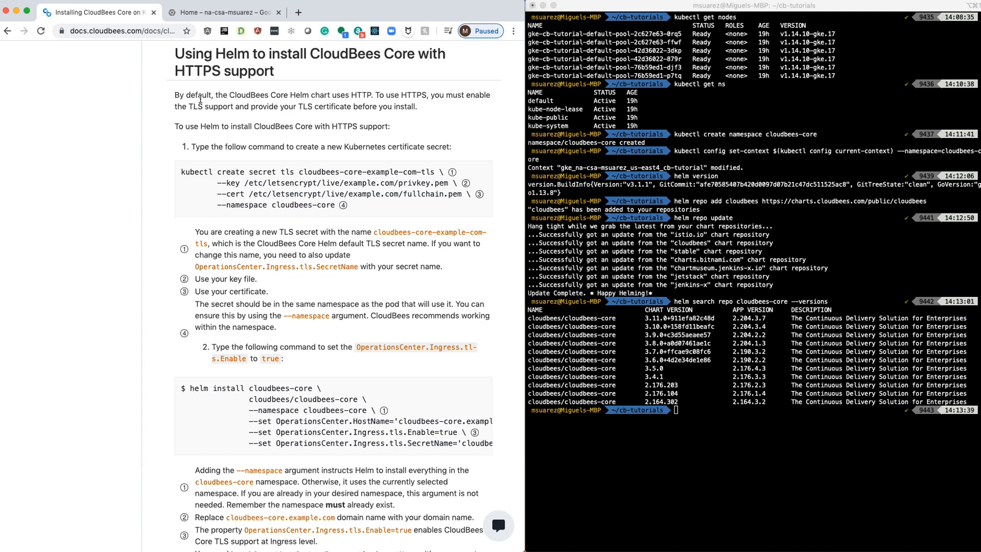
pyautogui.moveTo(181, 173)
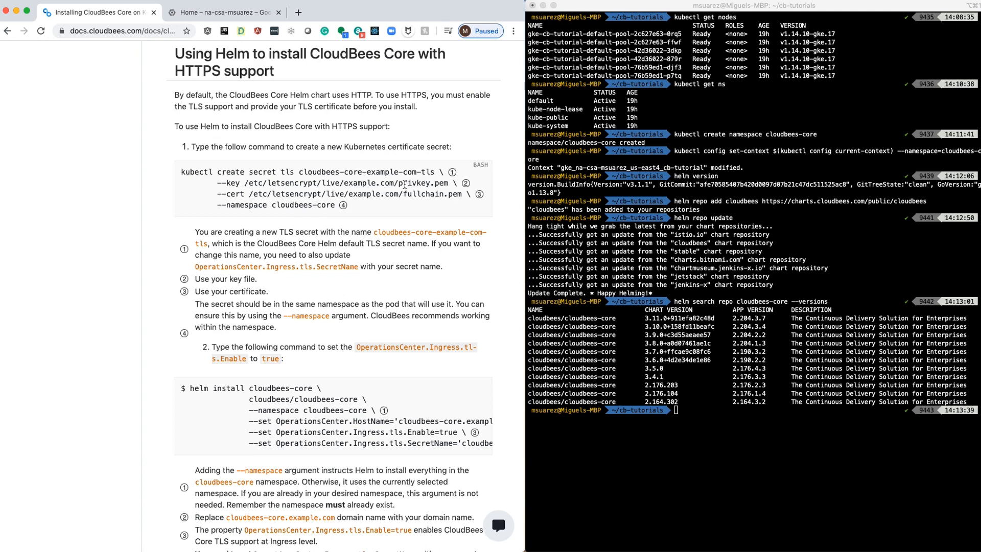
pyautogui.moveTo(425, 196)
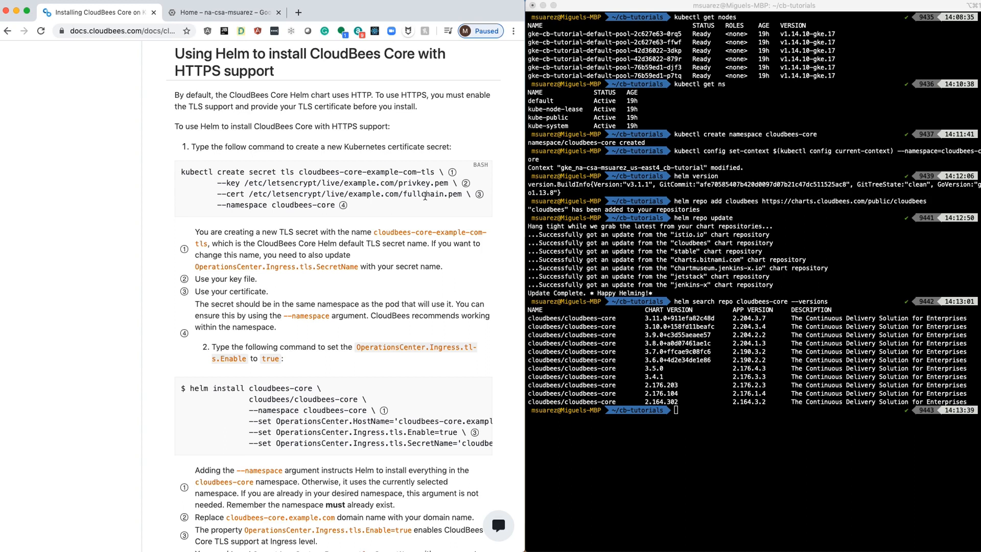
pyautogui.moveTo(328, 170)
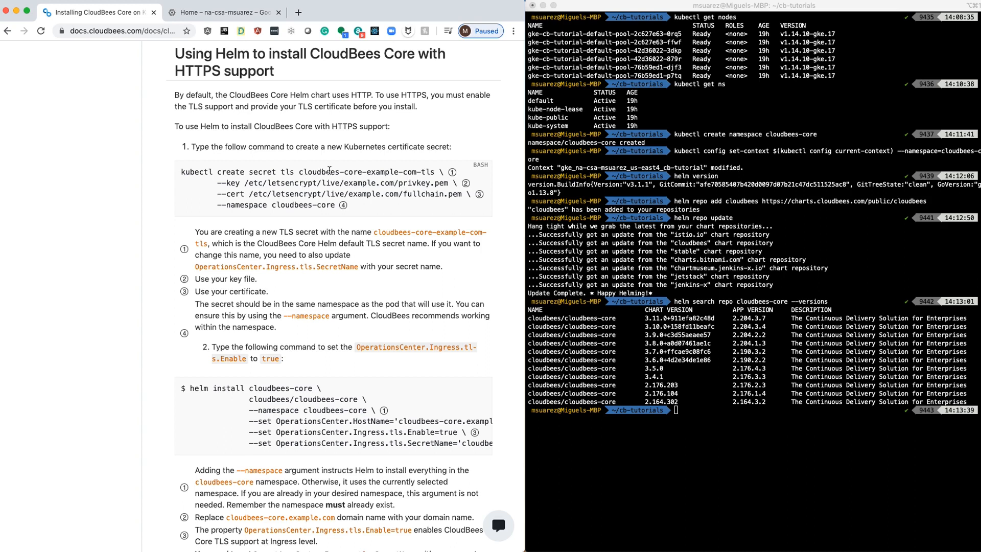
pyautogui.moveTo(394, 180)
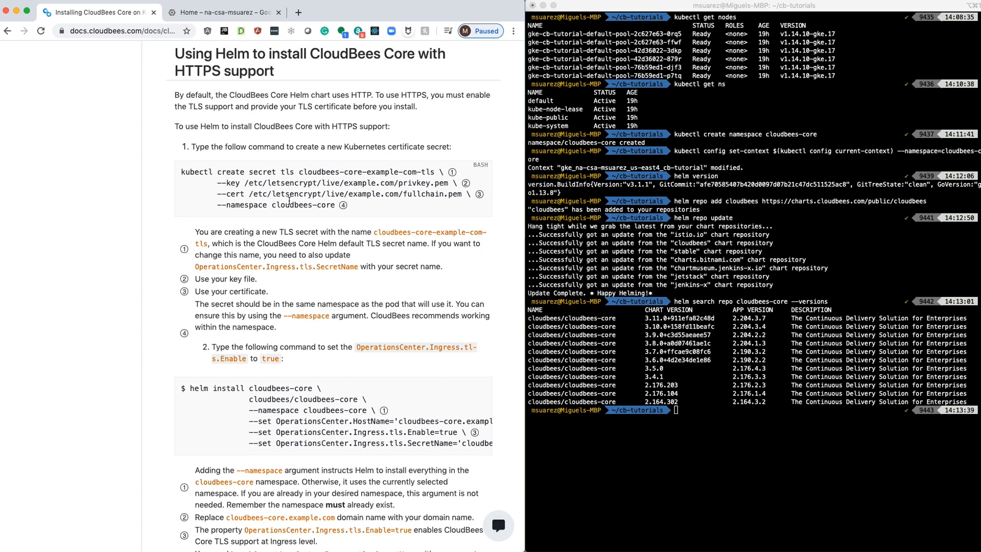
# Step: Scroll through the HTTPS install section's TLS secret and helm install commands
pyautogui.scroll(-3)
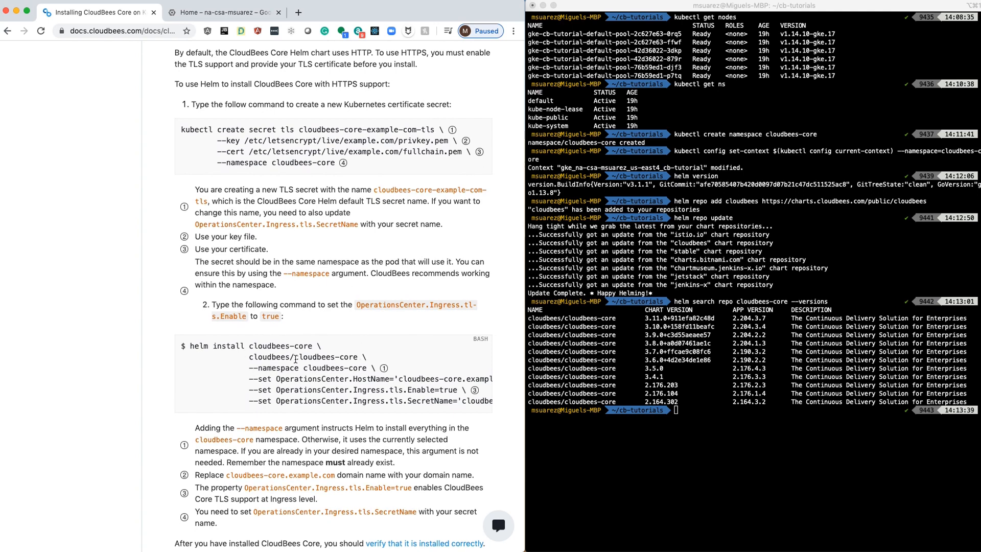
pyautogui.hscroll(3)
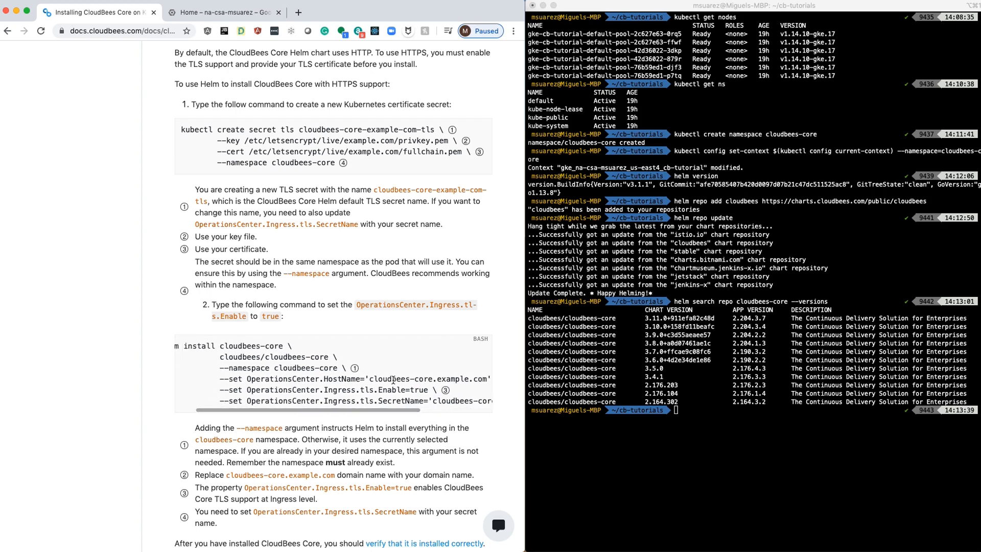
pyautogui.hscroll(-3)
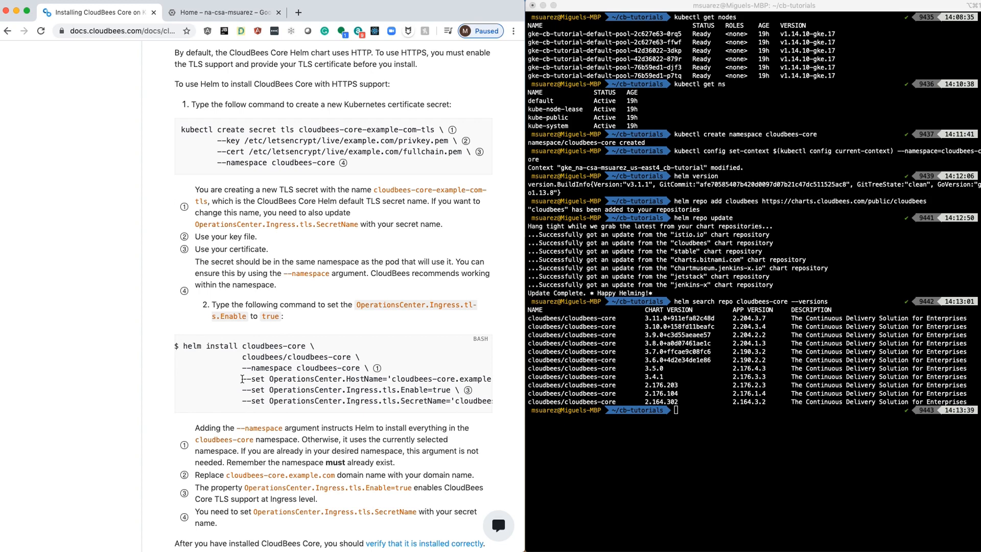
pyautogui.moveTo(289, 342)
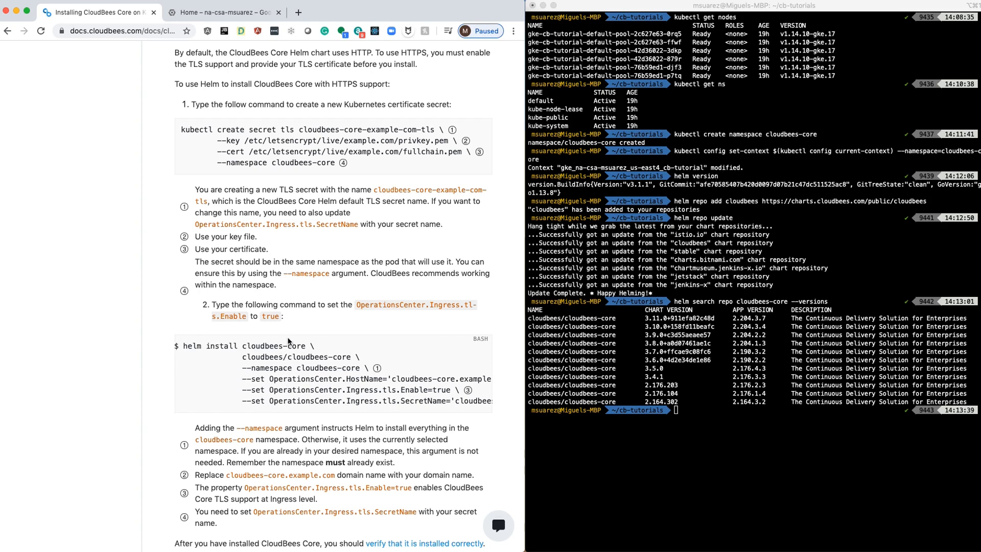
pyautogui.scroll(-3)
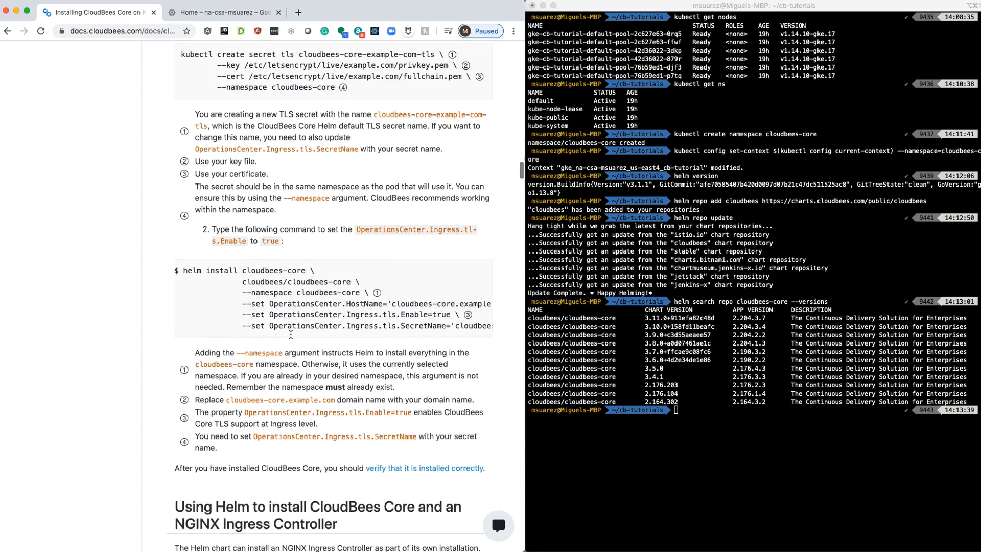
# Step: View the 'Using Helm to install CloudBees Core and an NGINX Ingress Controller' section with its helm install command
pyautogui.scroll(3)
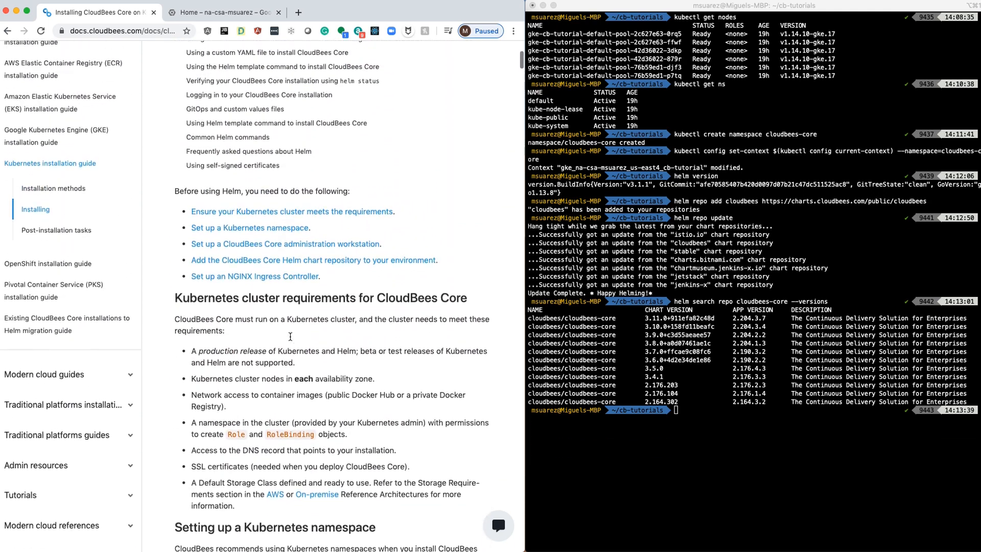
pyautogui.scroll(3)
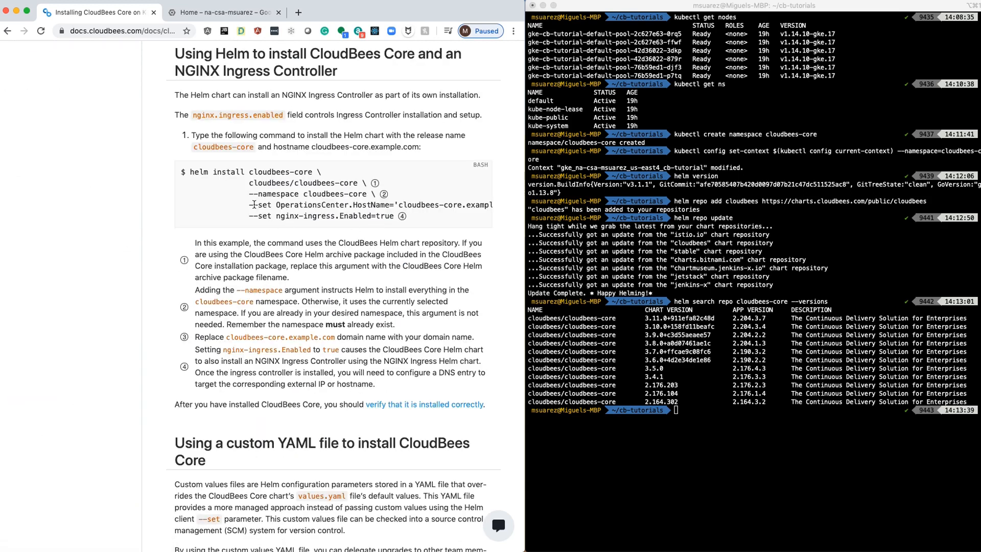
pyautogui.moveTo(250, 204)
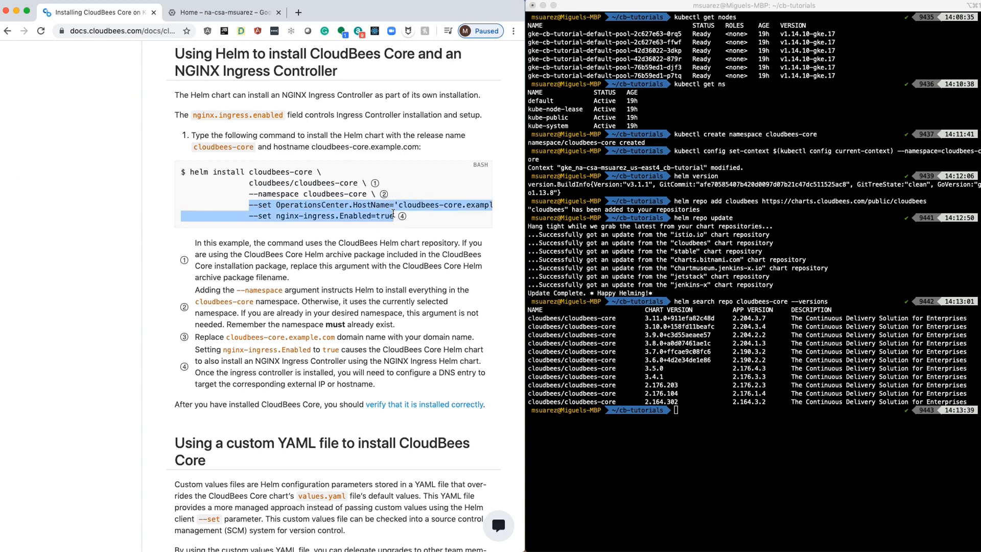
pyautogui.moveTo(356, 216)
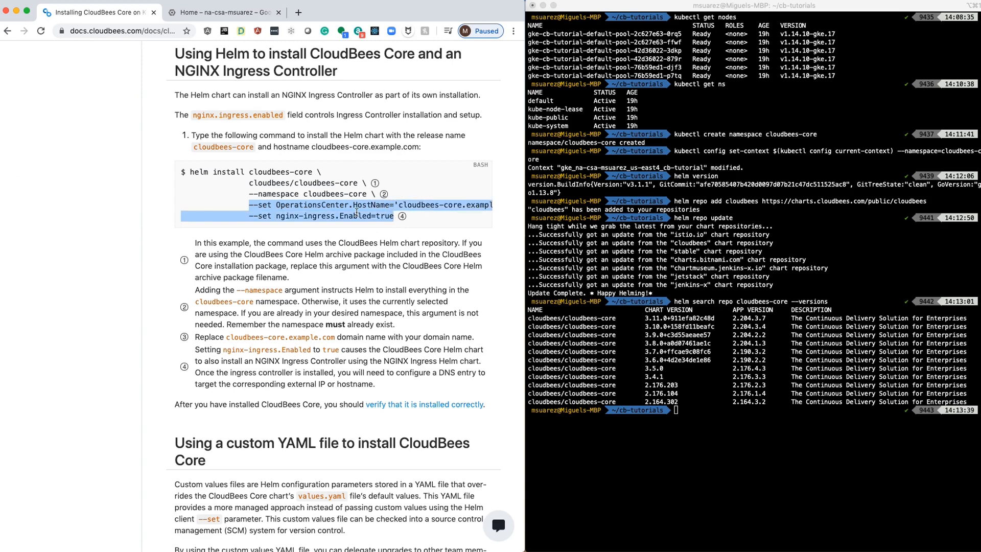
pyautogui.click(303, 210)
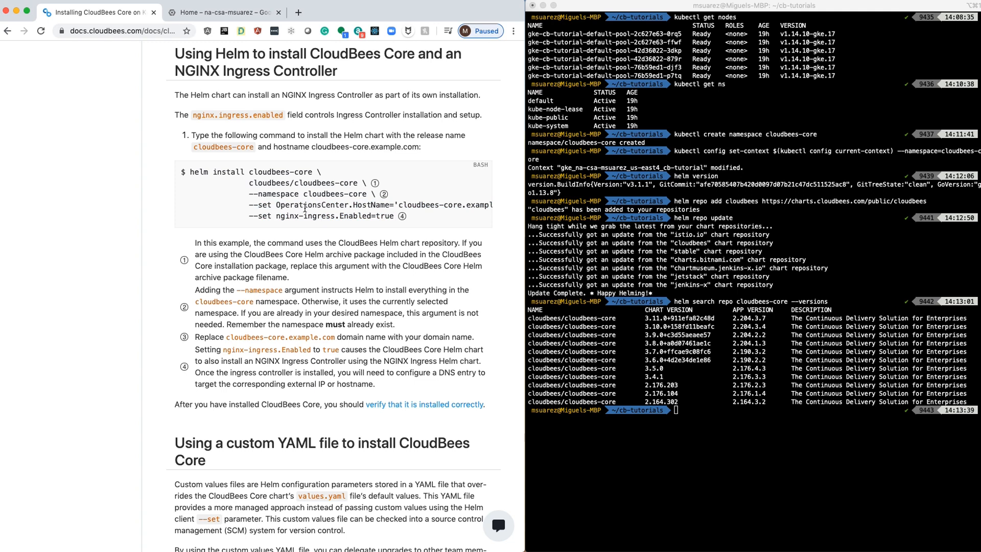
pyautogui.moveTo(307, 212)
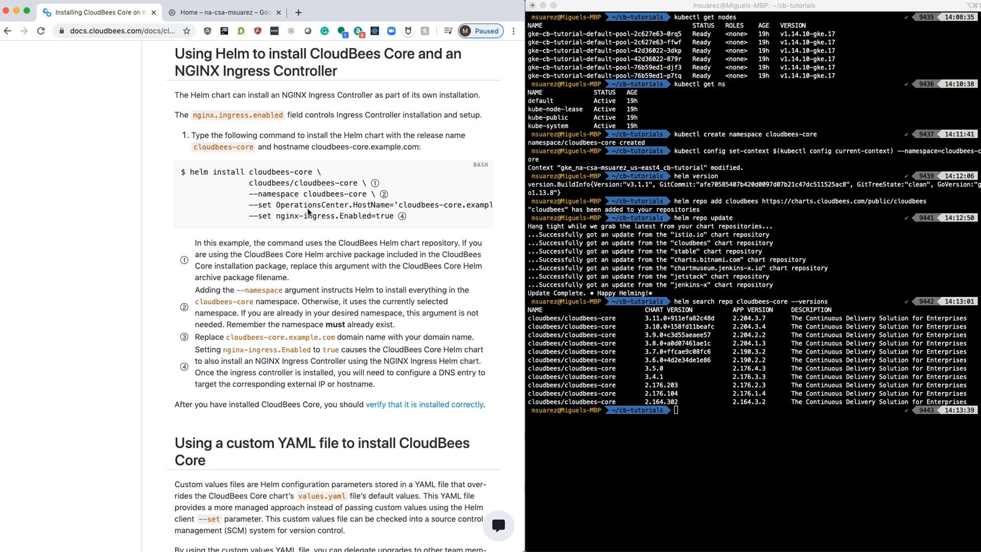
pyautogui.moveTo(325, 217)
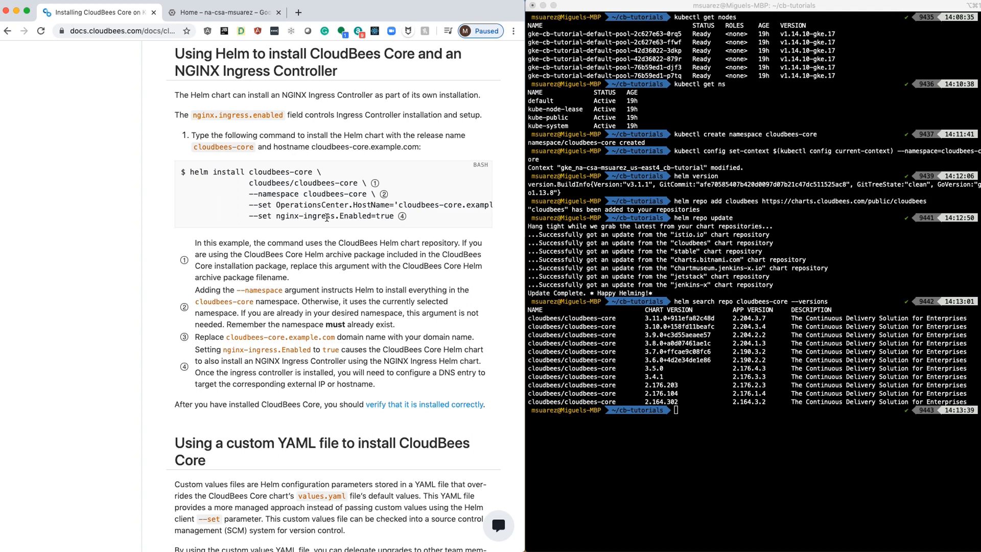